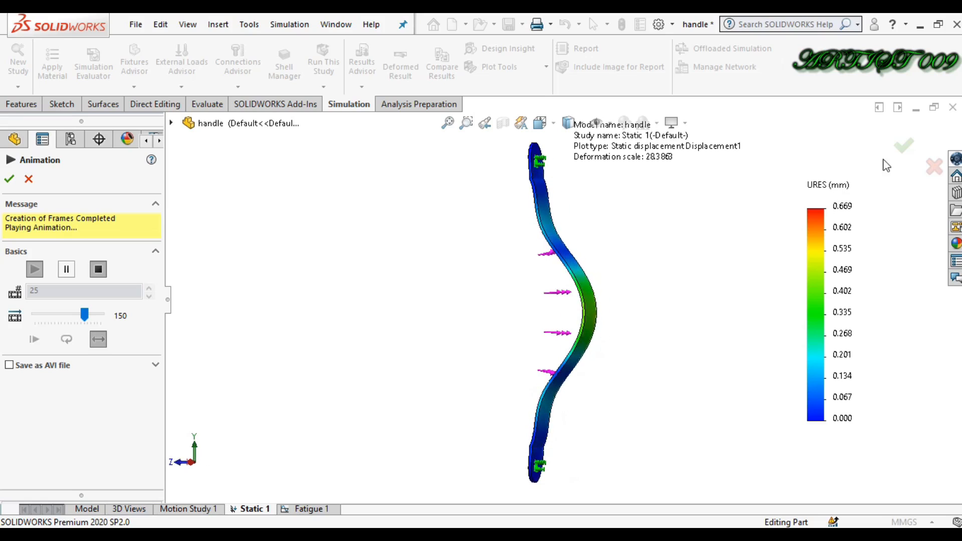
# Close the displacement animation and return to the plain handle part model
pyautogui.click(10, 178)
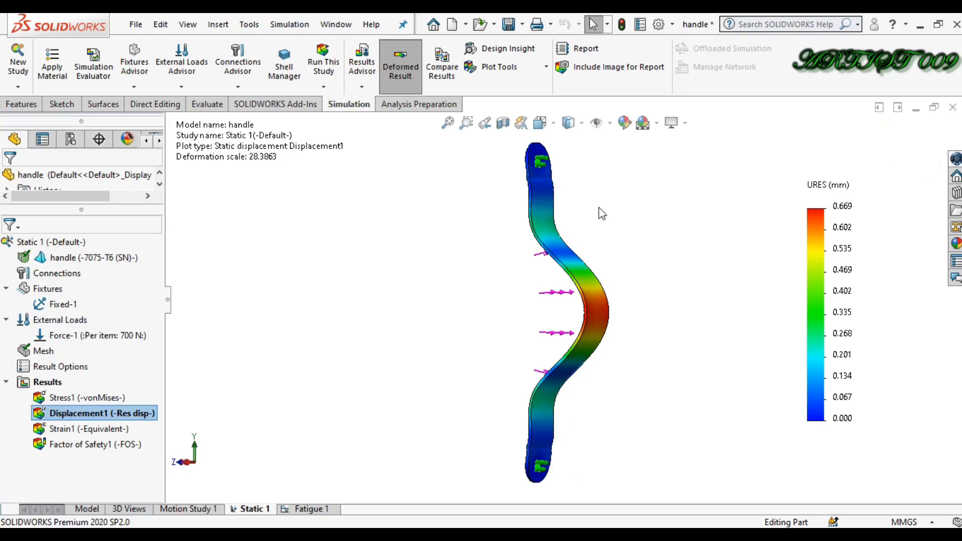
pyautogui.moveTo(653, 313)
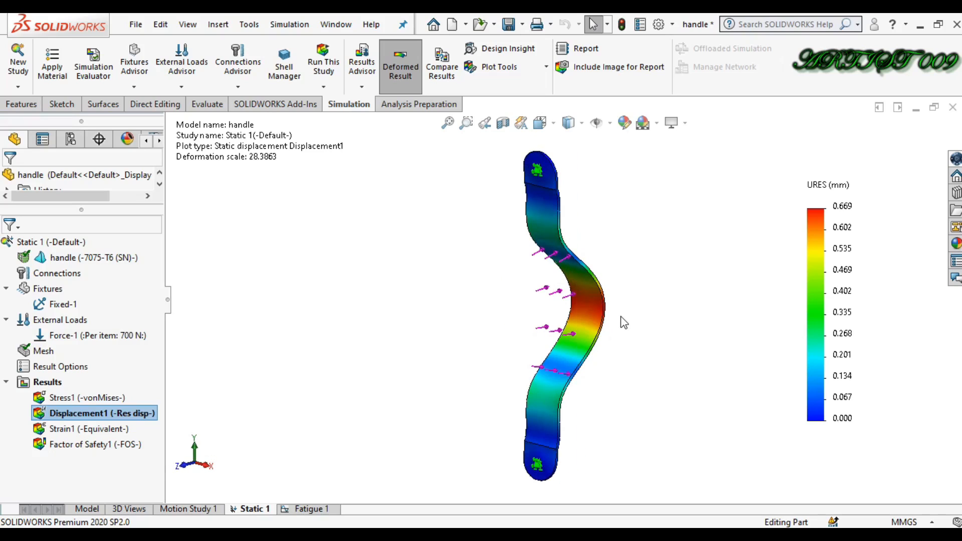
pyautogui.moveTo(619, 246)
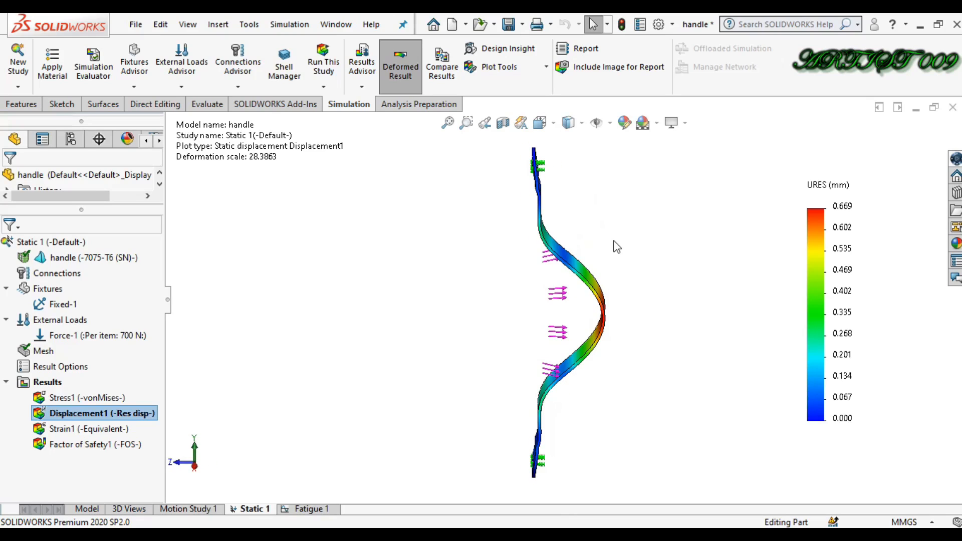
pyautogui.moveTo(383, 277)
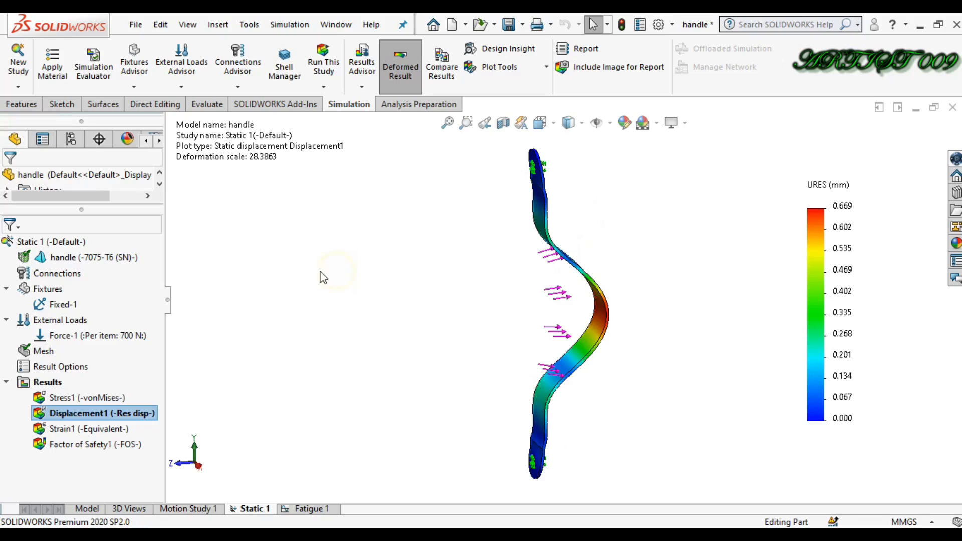
pyautogui.moveTo(112, 500)
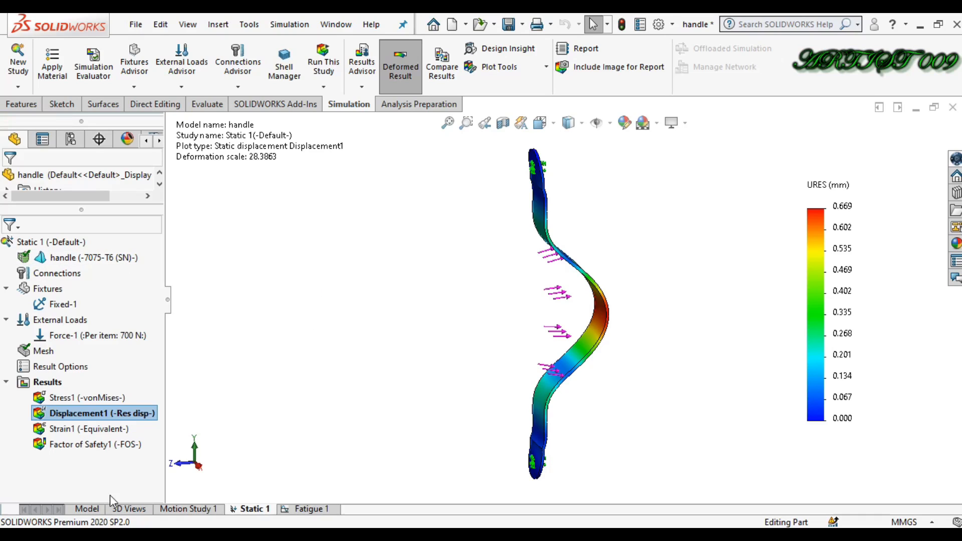
pyautogui.click(86, 510)
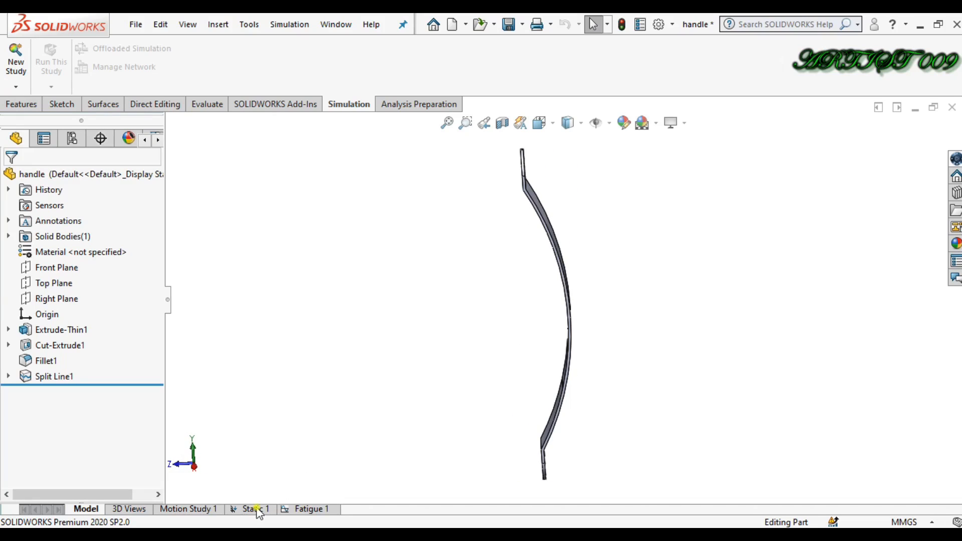
# Reopen Static 1 and show the von Mises stress plot, then the factor of safety plot (min FOS 1.7)
pyautogui.click(256, 510)
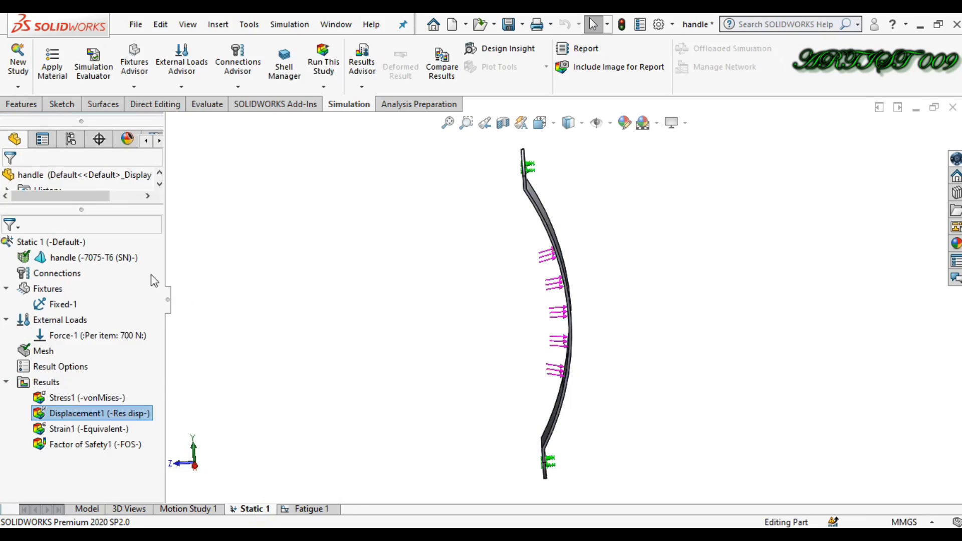
pyautogui.click(94, 258)
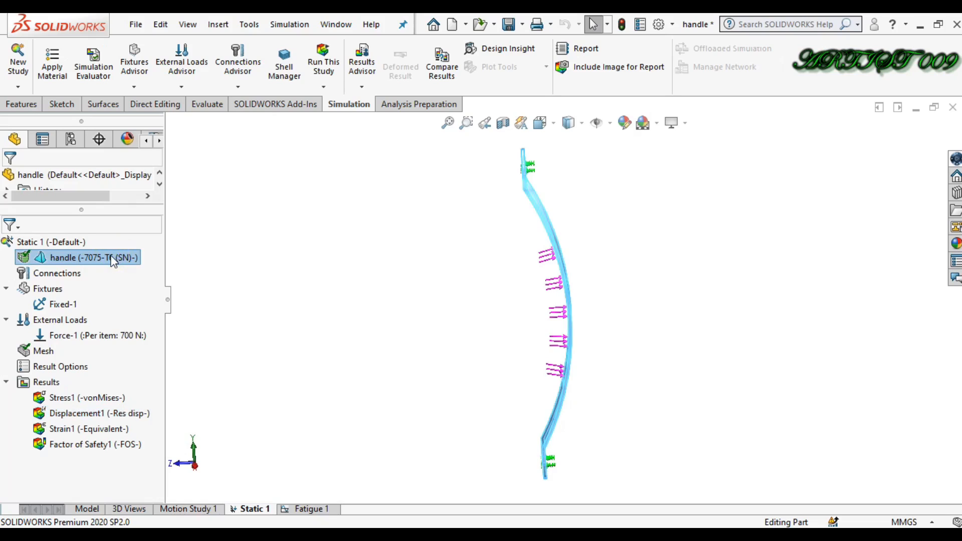
pyautogui.click(63, 304)
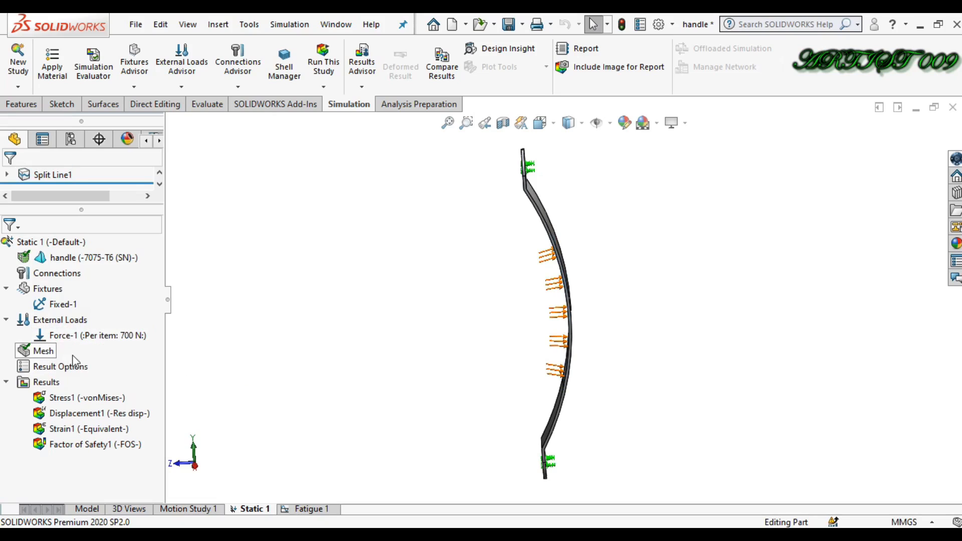
pyautogui.doubleClick(87, 397)
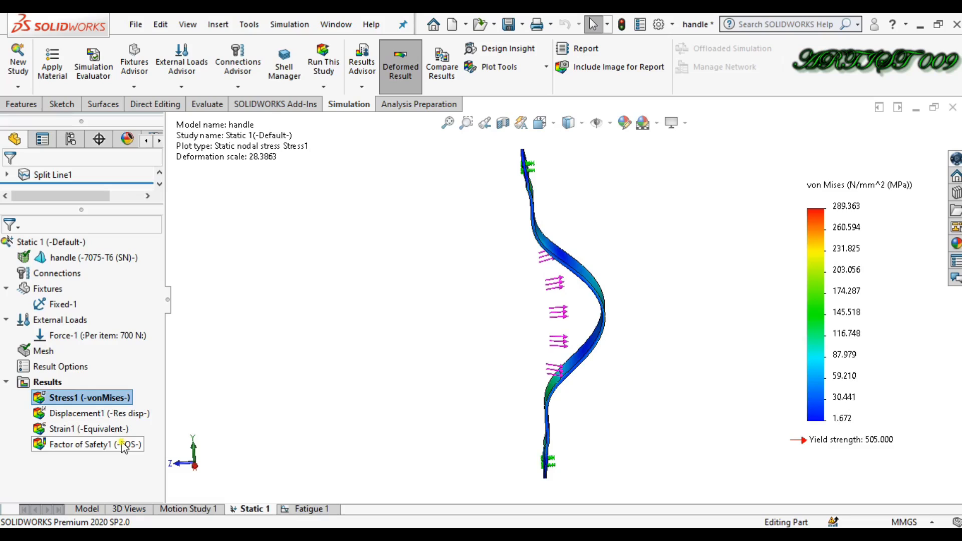
pyautogui.doubleClick(87, 444)
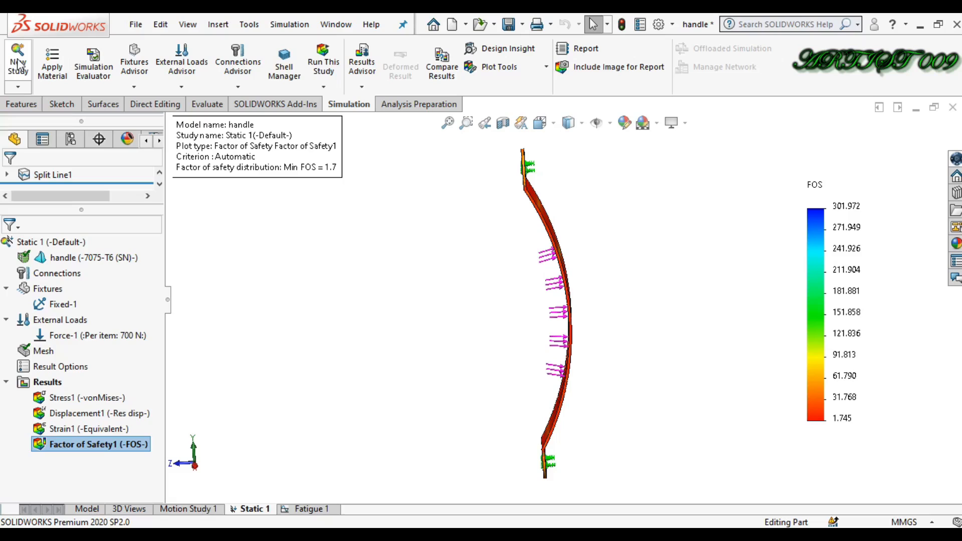
# Create a new constant-amplitude fatigue study, Fatigue 2, for the handle
pyautogui.click(17, 62)
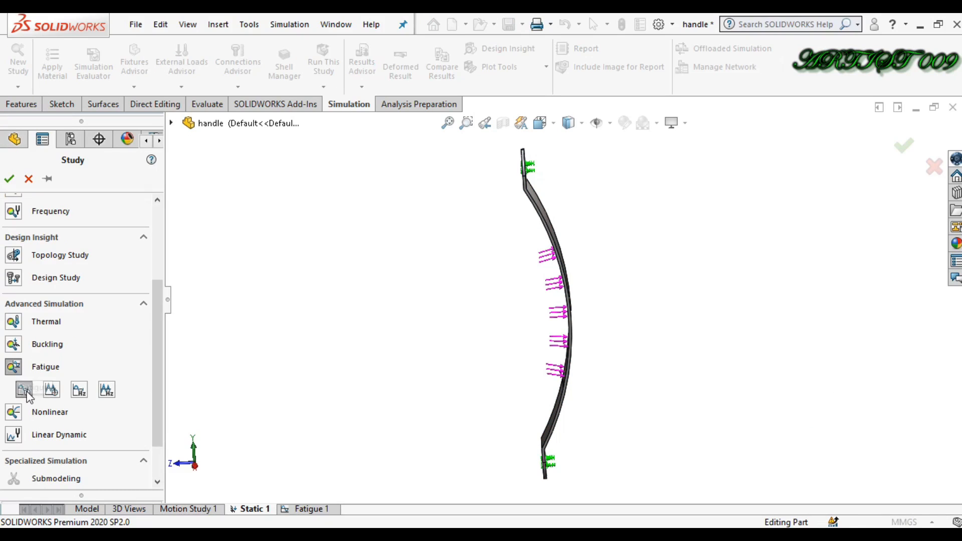
pyautogui.moveTo(24, 390)
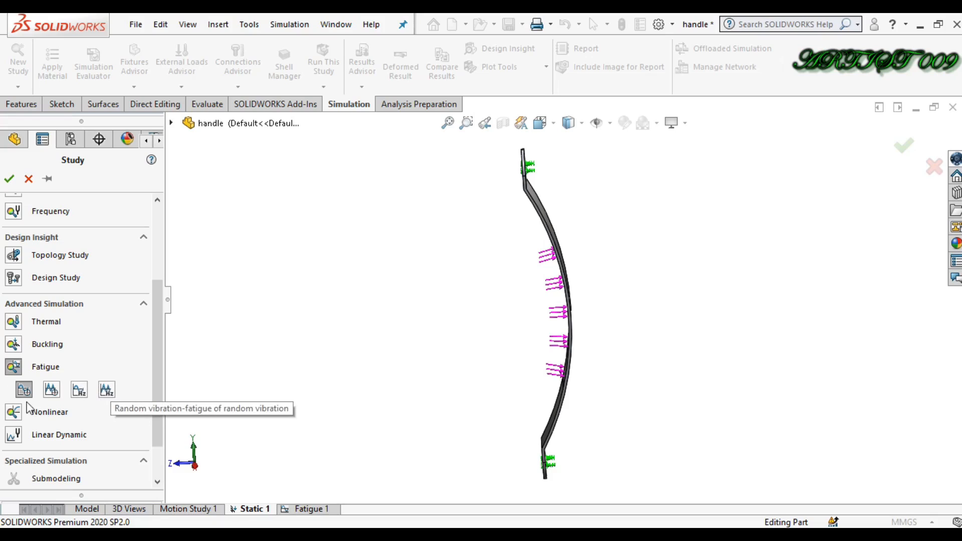
pyautogui.moveTo(25, 390)
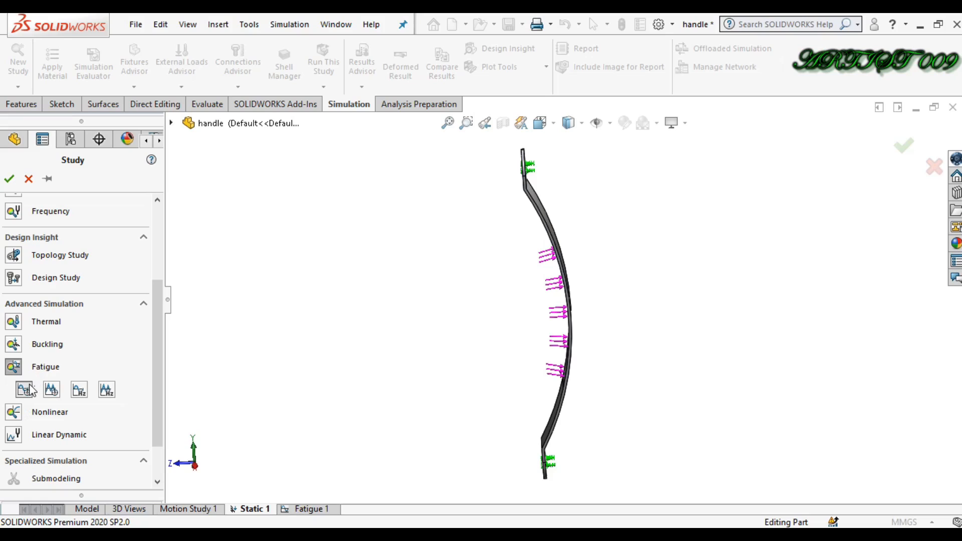
pyautogui.moveTo(24, 389)
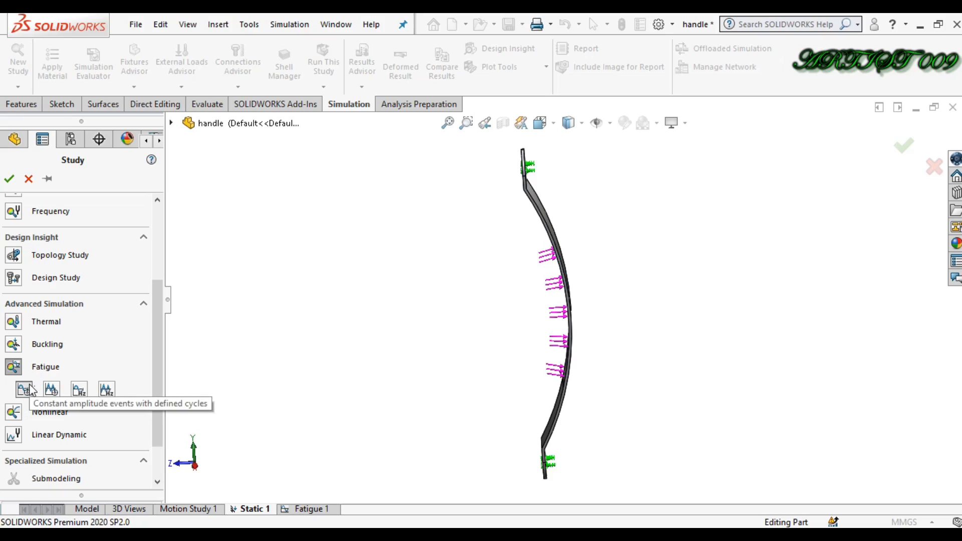
pyautogui.moveTo(24, 391)
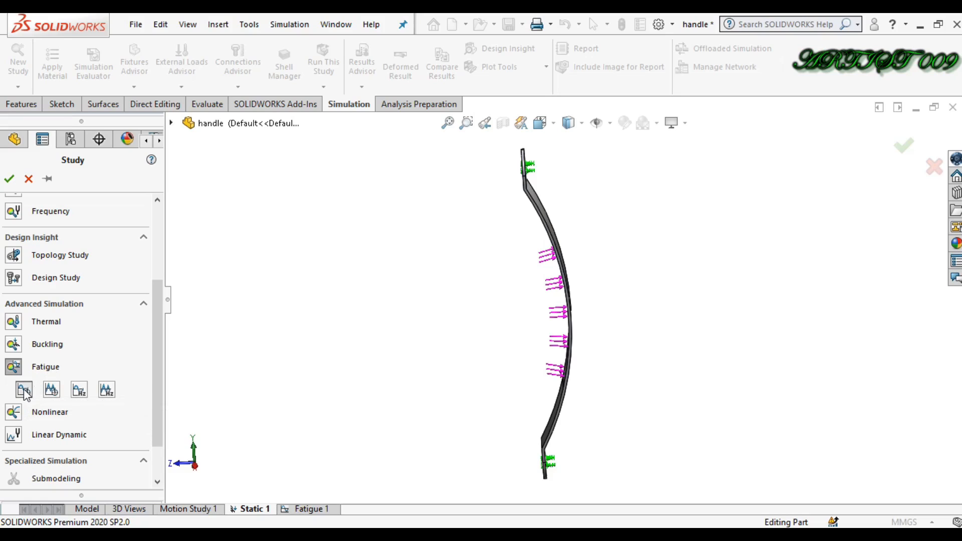
pyautogui.moveTo(23, 390)
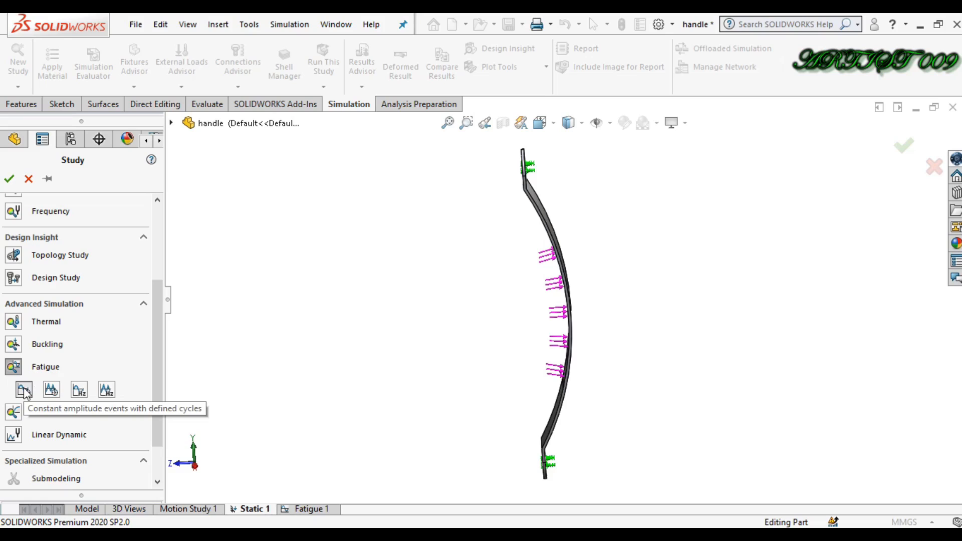
pyautogui.click(23, 389)
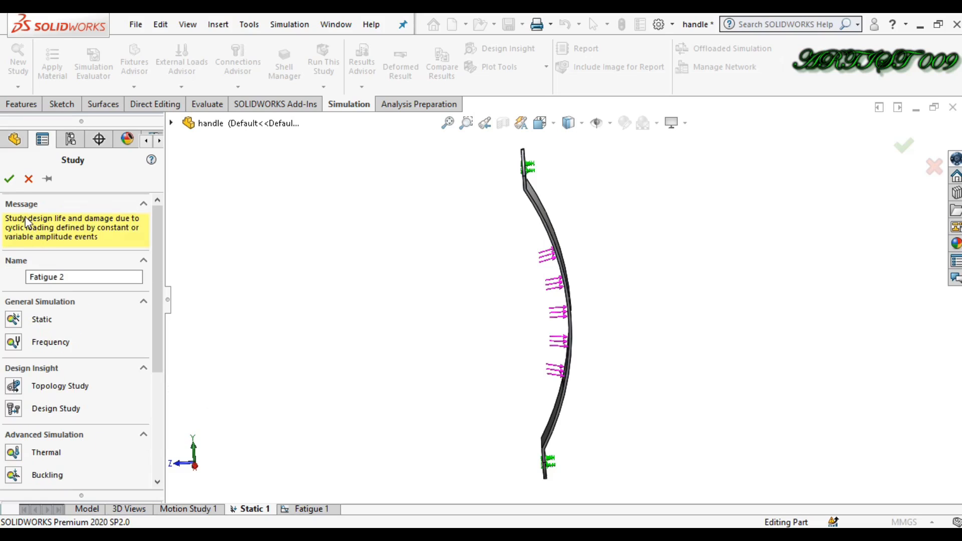
pyautogui.click(9, 178)
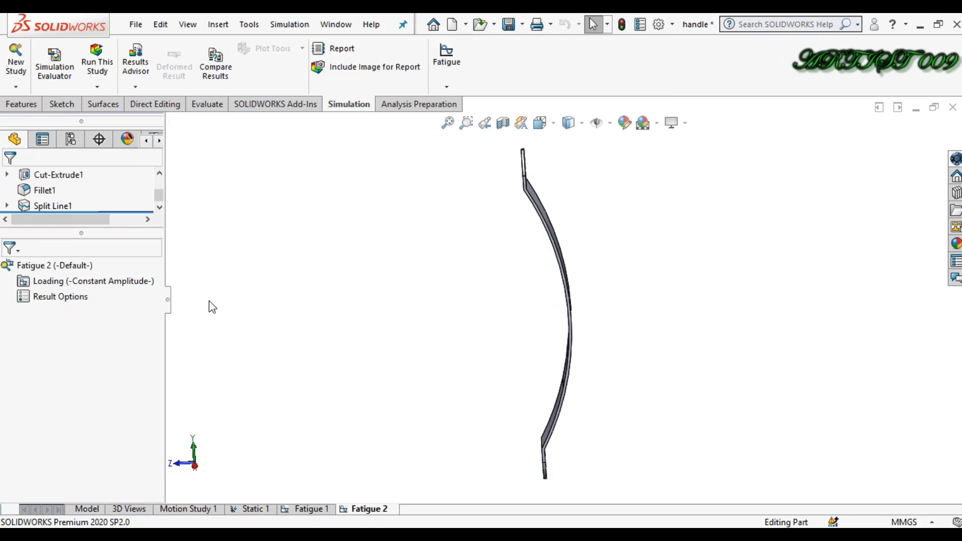
# Add a constant amplitude loading event to Fatigue 2 and confirm it
pyautogui.rightClick(73, 280)
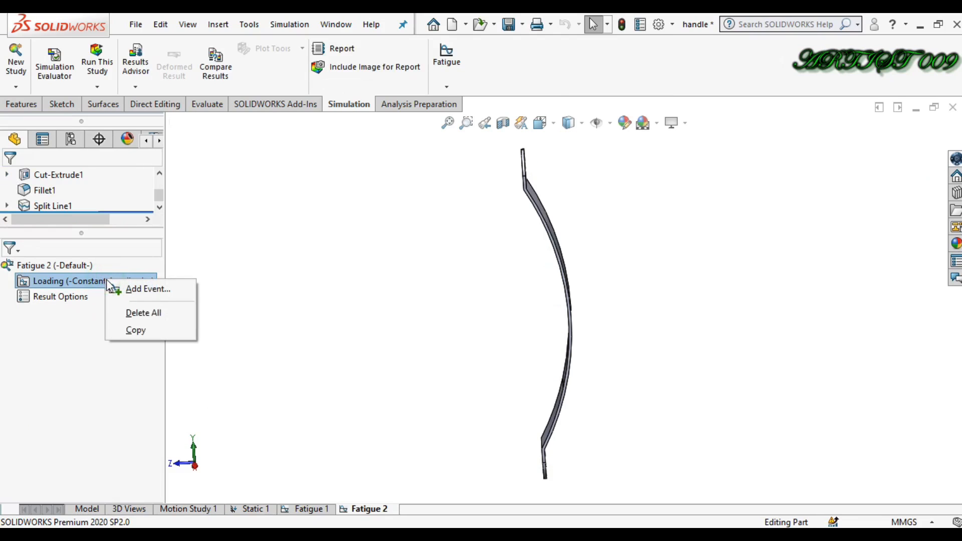
pyautogui.click(147, 289)
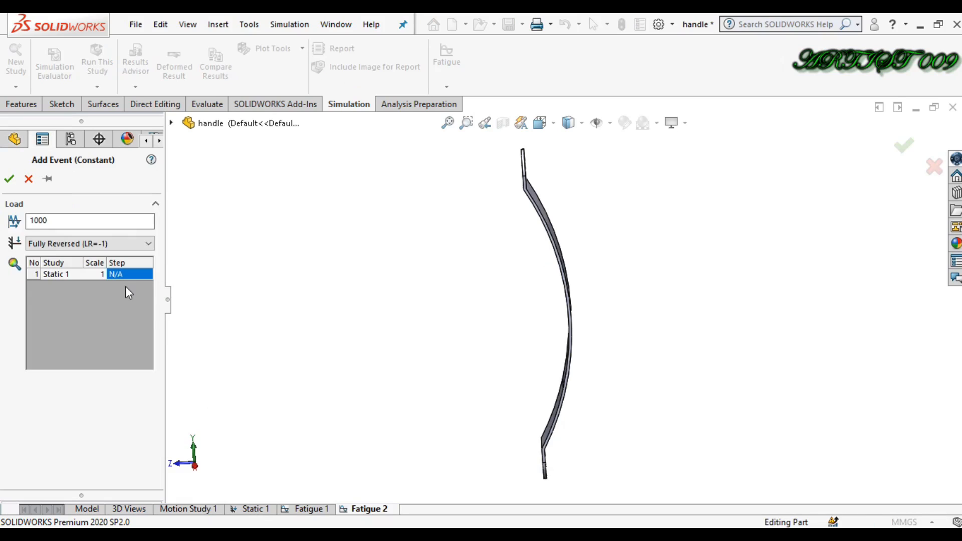
pyautogui.click(89, 221)
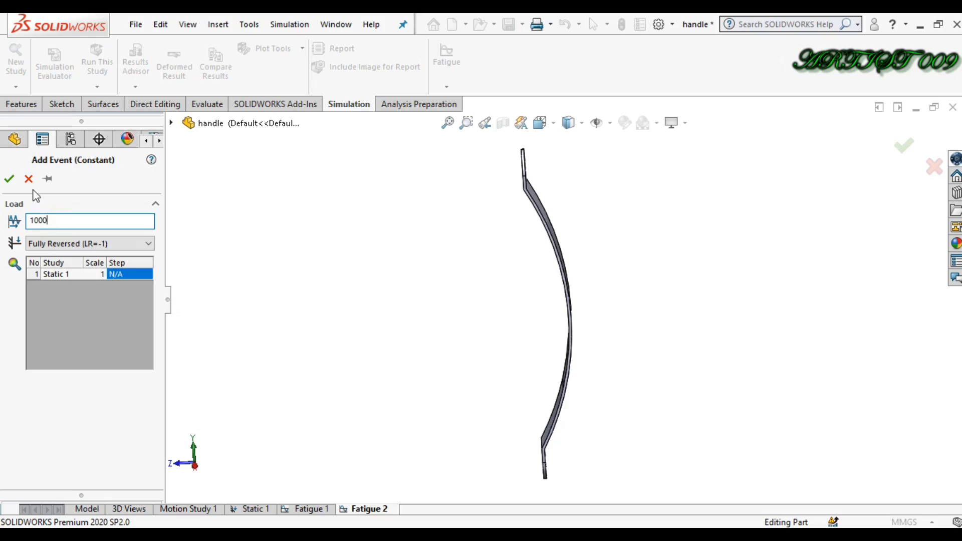
pyautogui.click(9, 179)
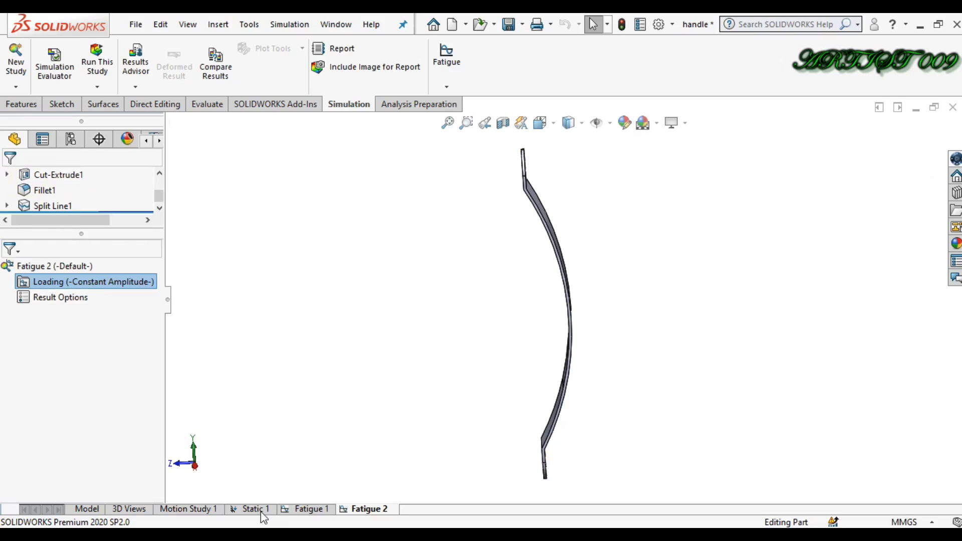
# Review Static 1's fixtures and 700 N force load, then return to Fatigue 2
pyautogui.click(255, 510)
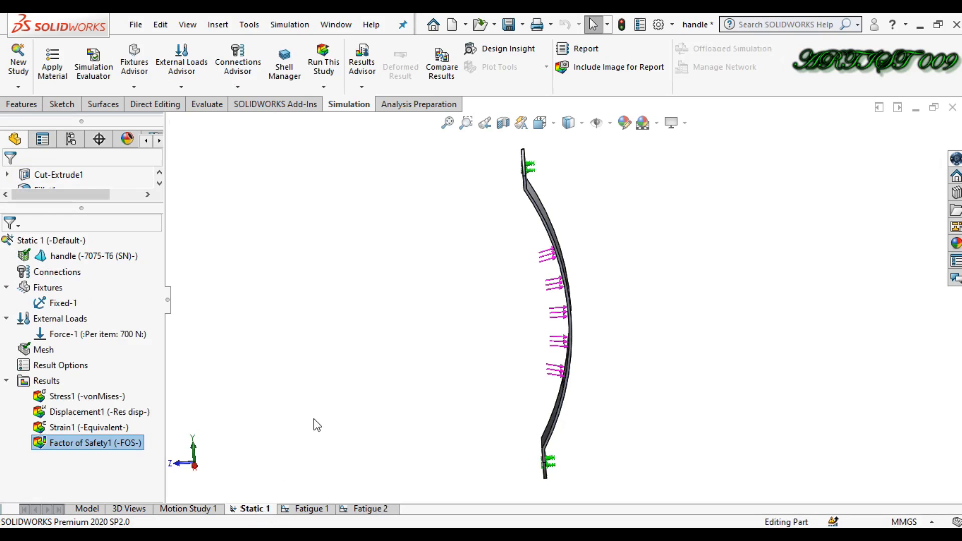
pyautogui.moveTo(221, 361)
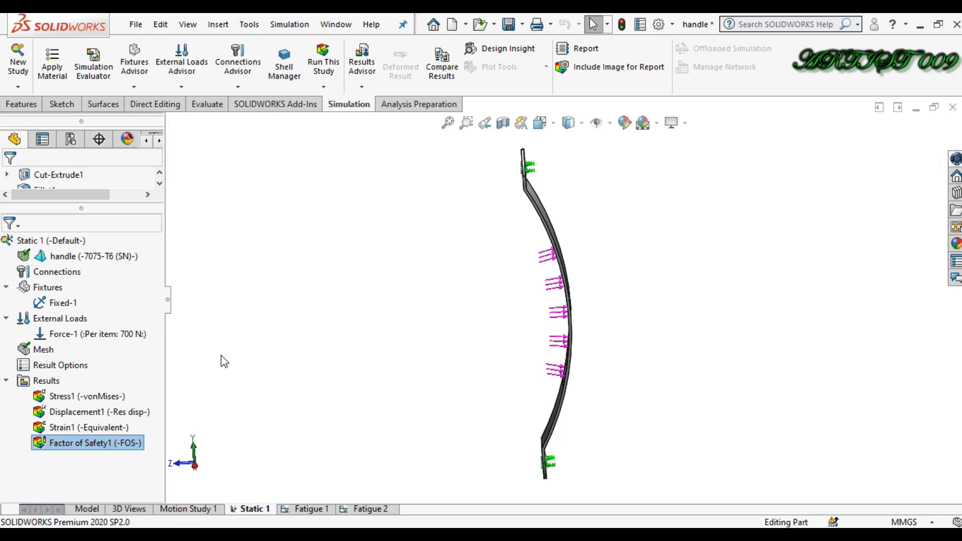
pyautogui.moveTo(134, 334)
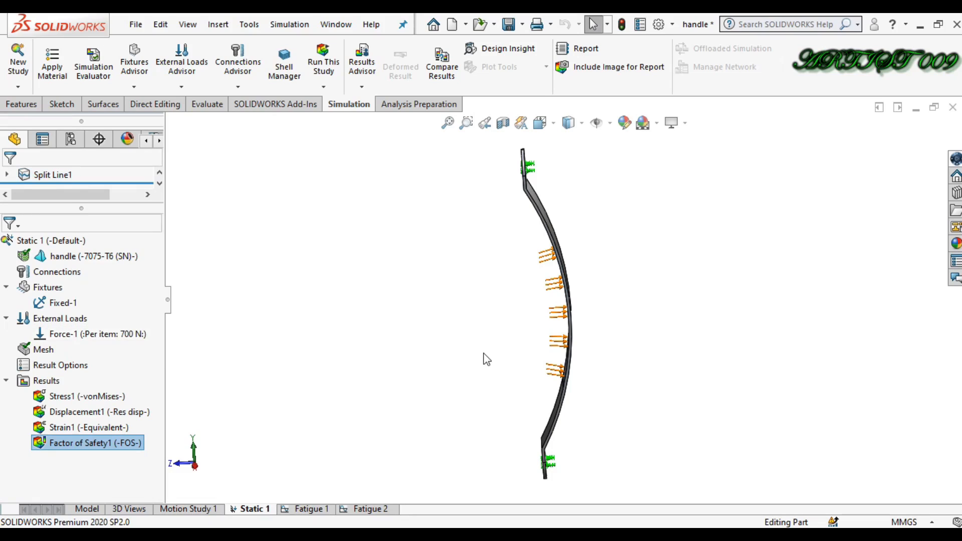
pyautogui.moveTo(447, 355)
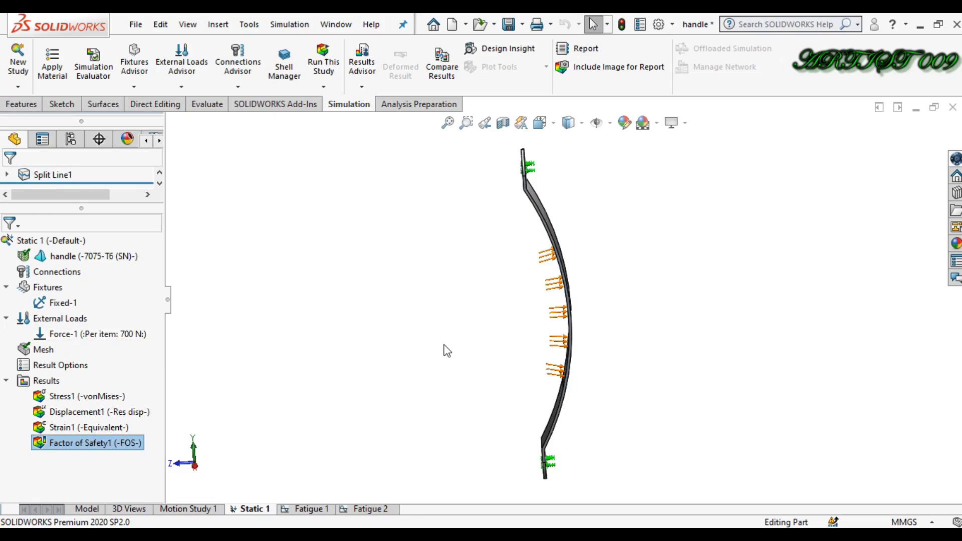
pyautogui.moveTo(362, 354)
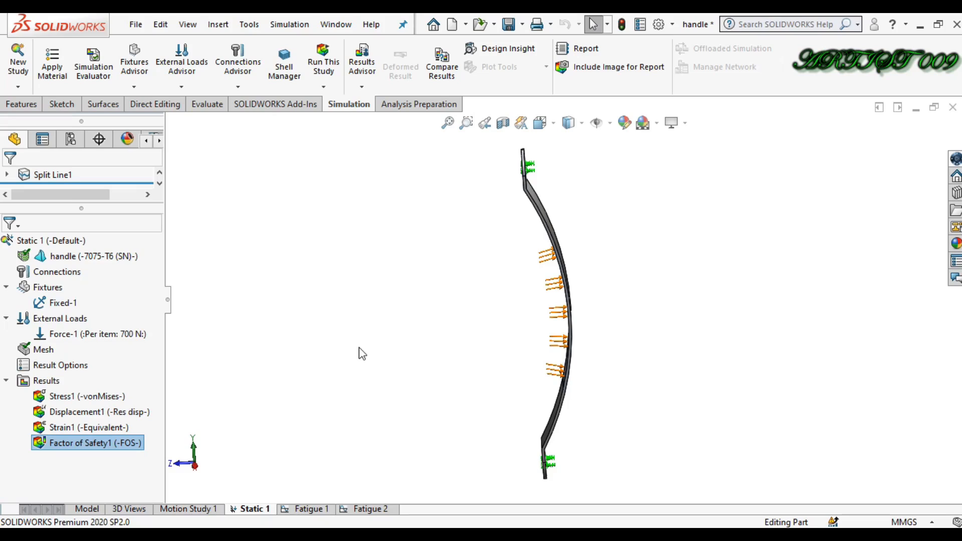
pyautogui.moveTo(151, 348)
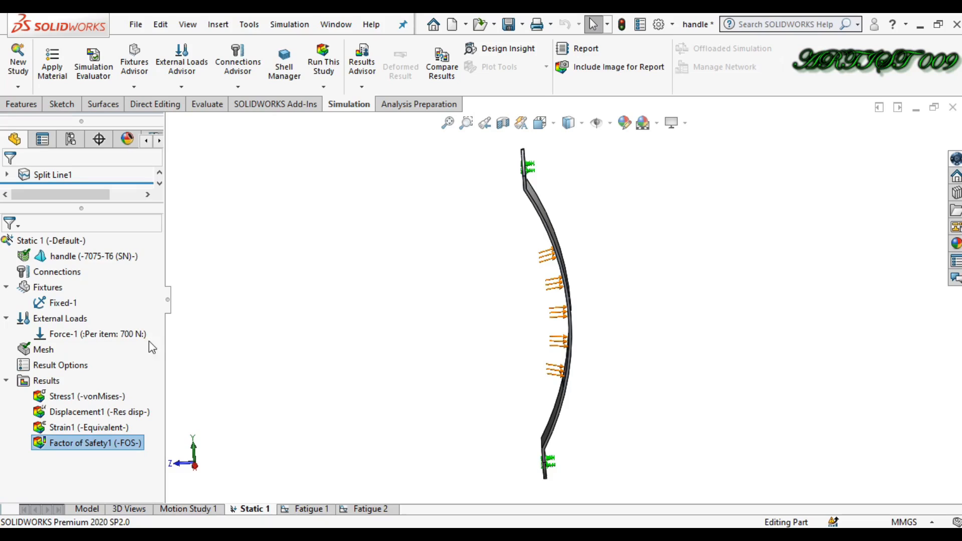
pyautogui.moveTo(370, 378)
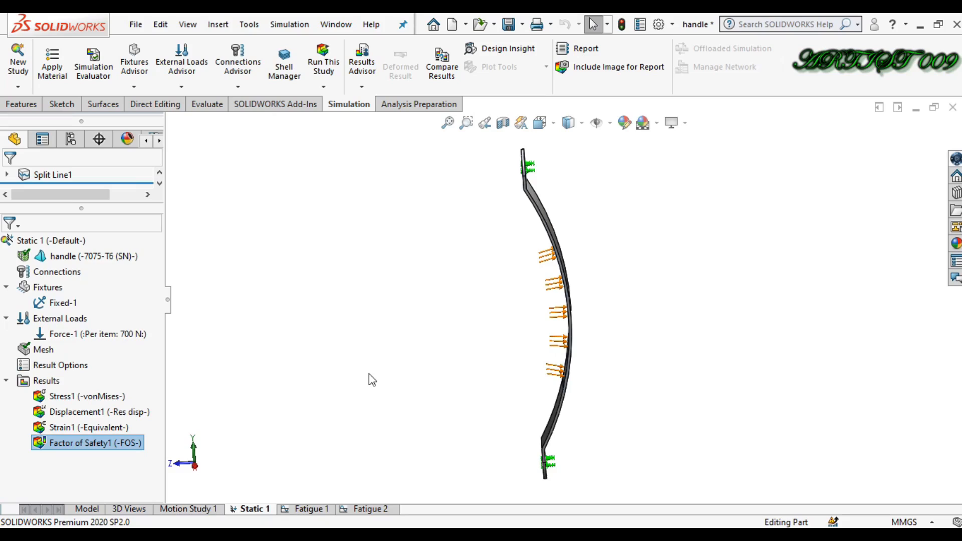
pyautogui.moveTo(87, 334)
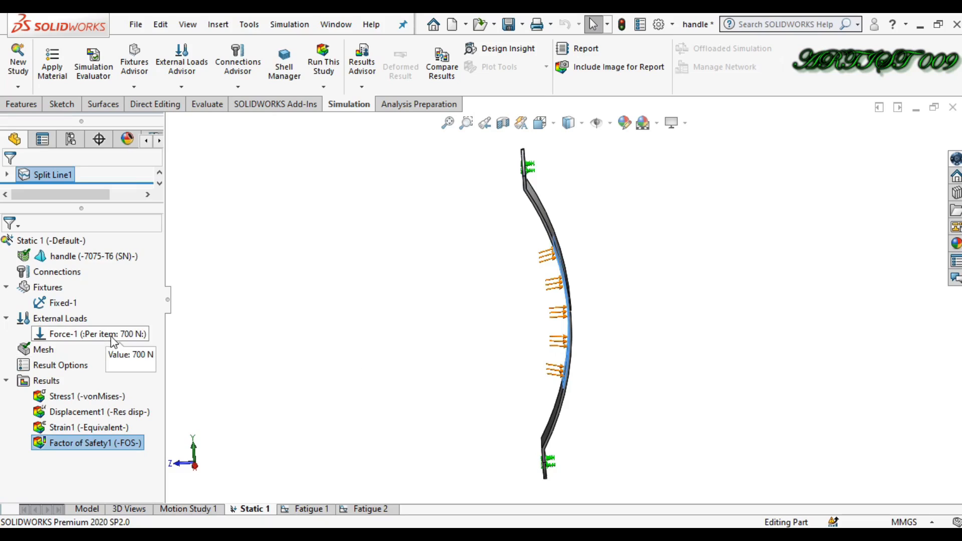
pyautogui.moveTo(343, 385)
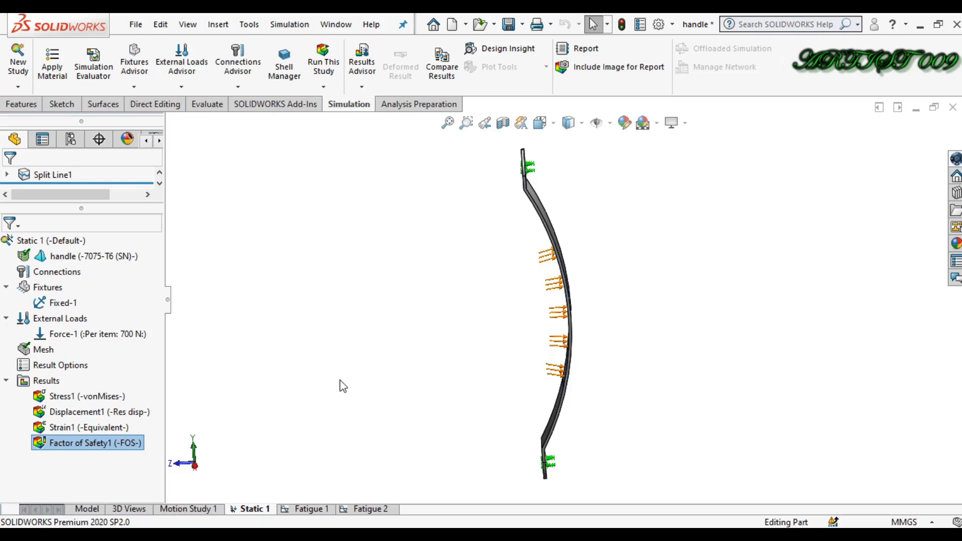
pyautogui.click(370, 509)
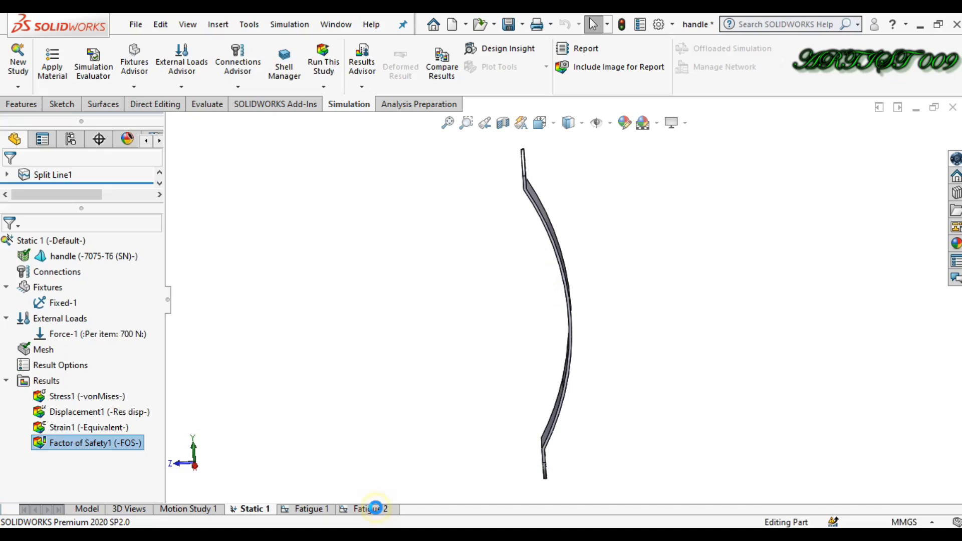
# Add Event-1: 1,000,000 zero-based (LR=0) cycles sourced from Static 1
pyautogui.click(370, 509)
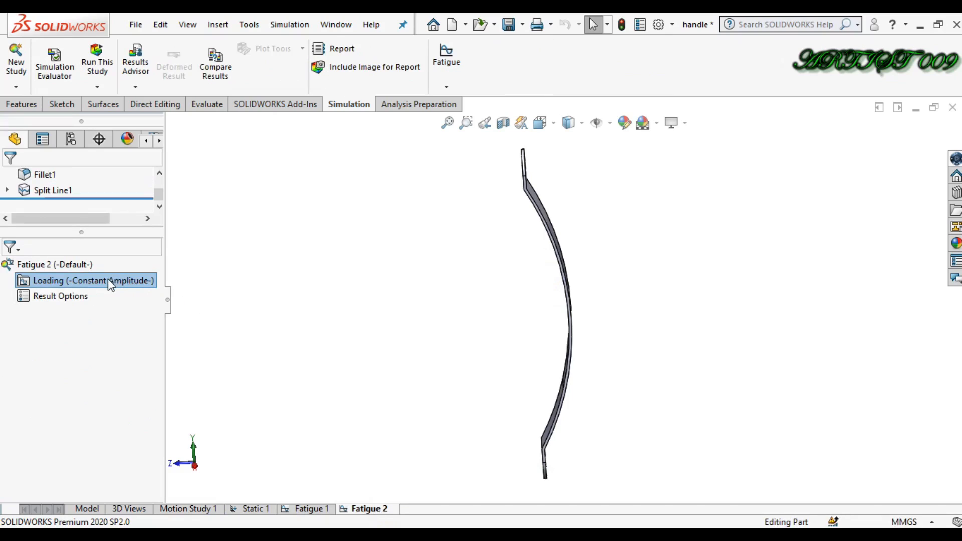
pyautogui.rightClick(86, 280)
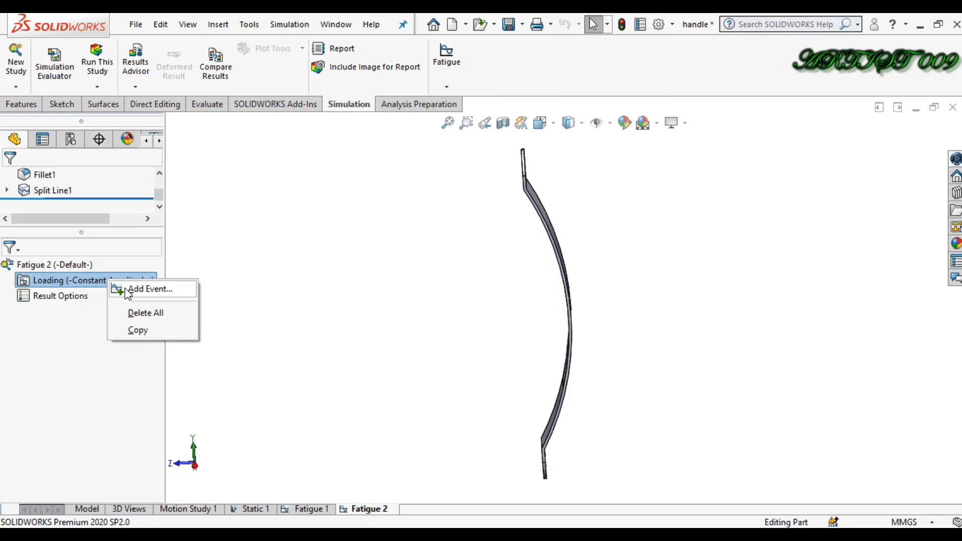
pyautogui.click(149, 289)
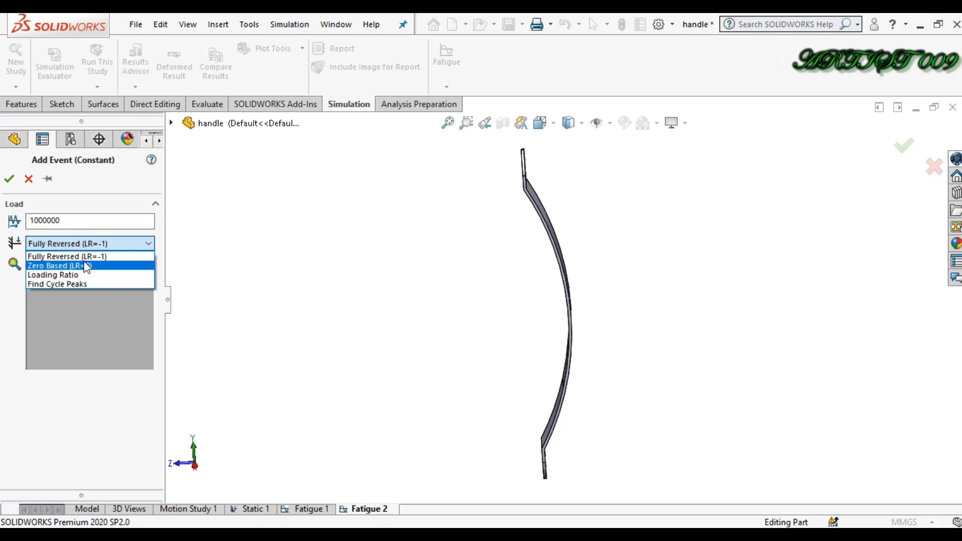
pyautogui.moveTo(67, 256)
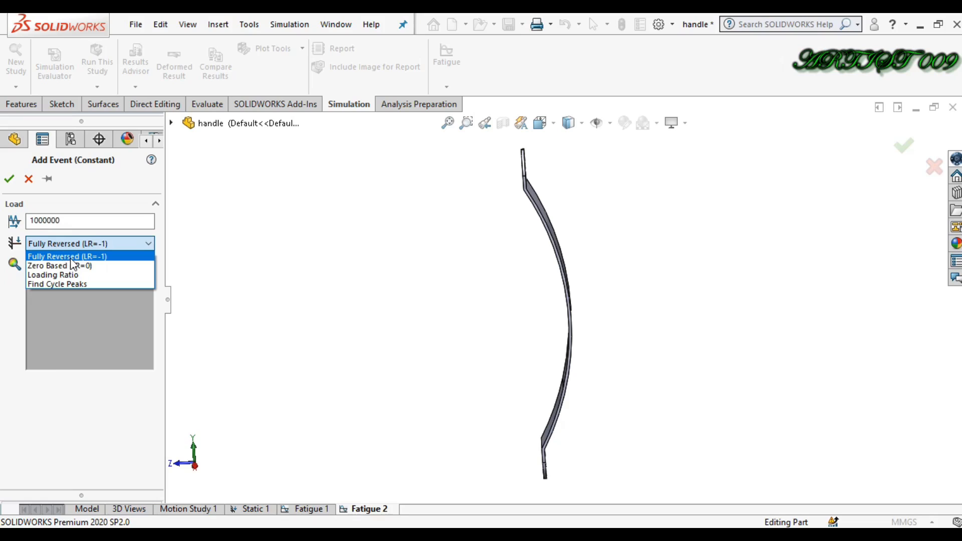
pyautogui.moveTo(59, 264)
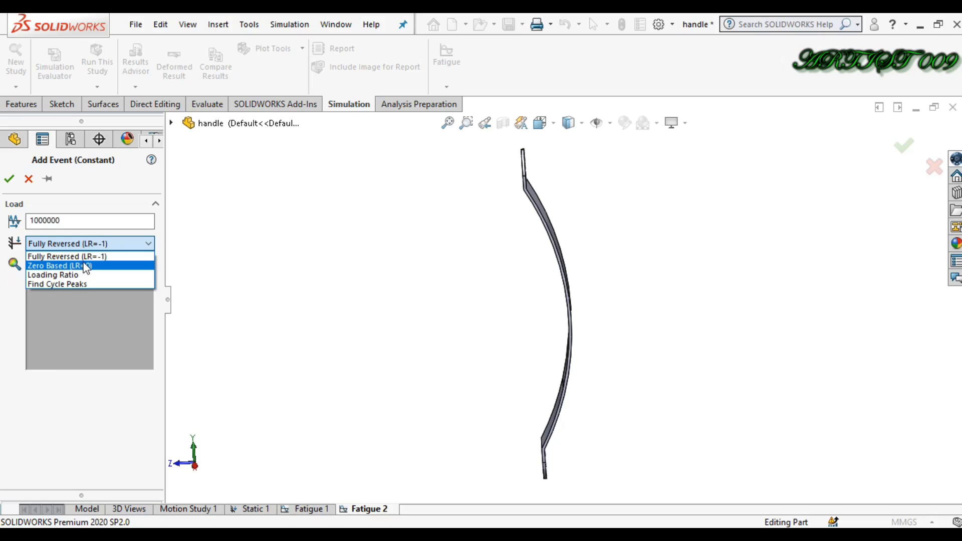
pyautogui.moveTo(66, 256)
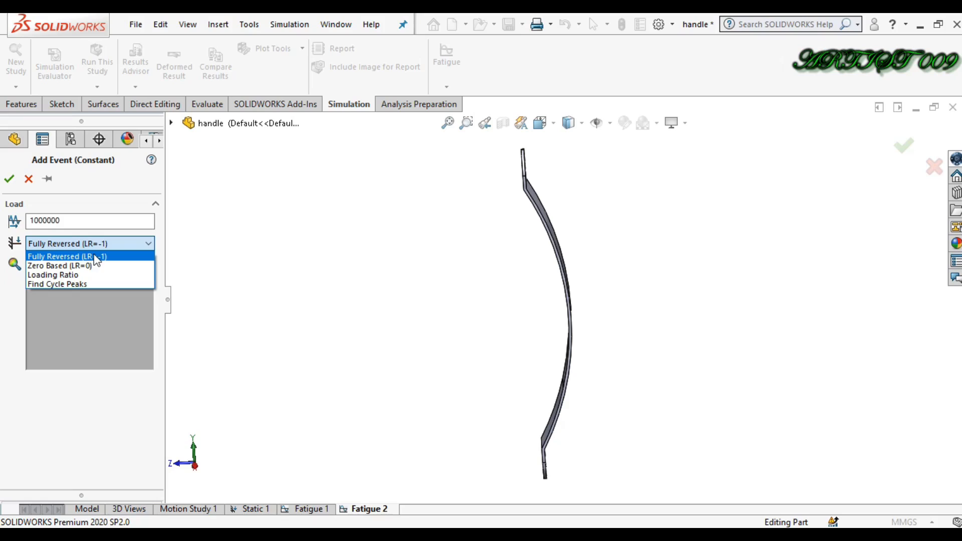
pyautogui.moveTo(307, 295)
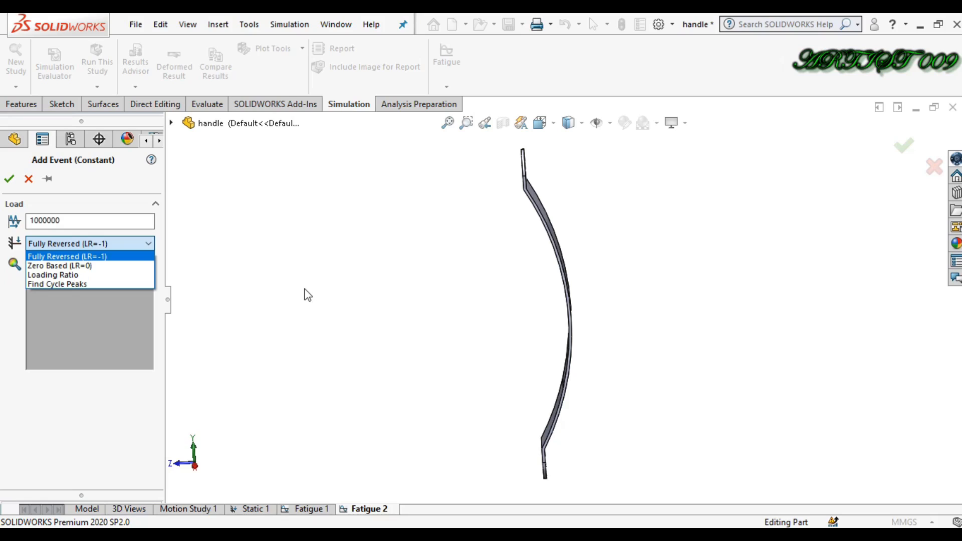
pyautogui.moveTo(146, 263)
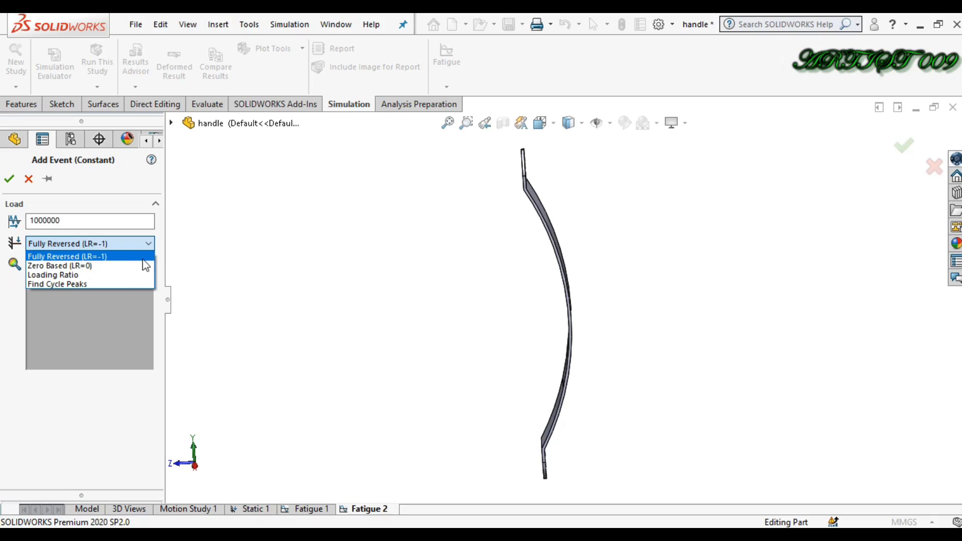
pyautogui.moveTo(365, 293)
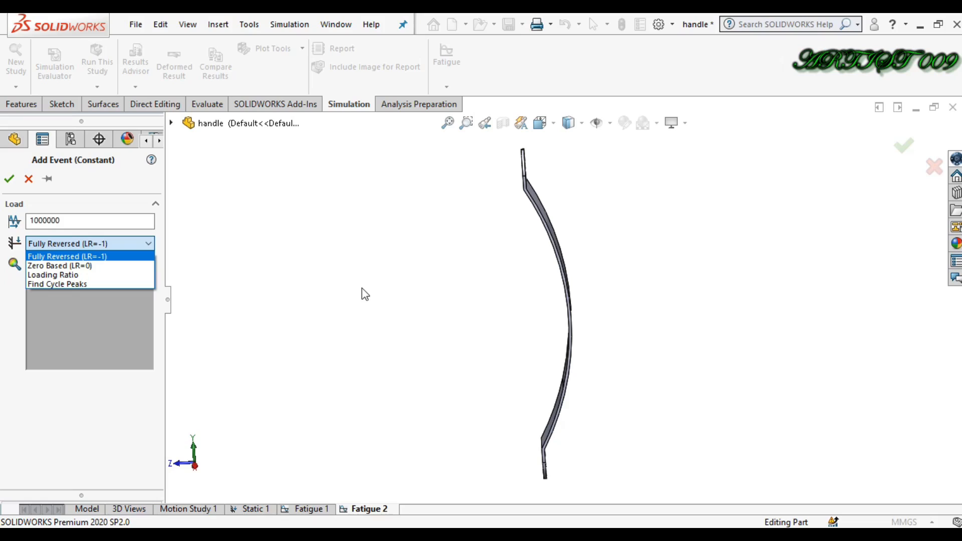
pyautogui.moveTo(132, 267)
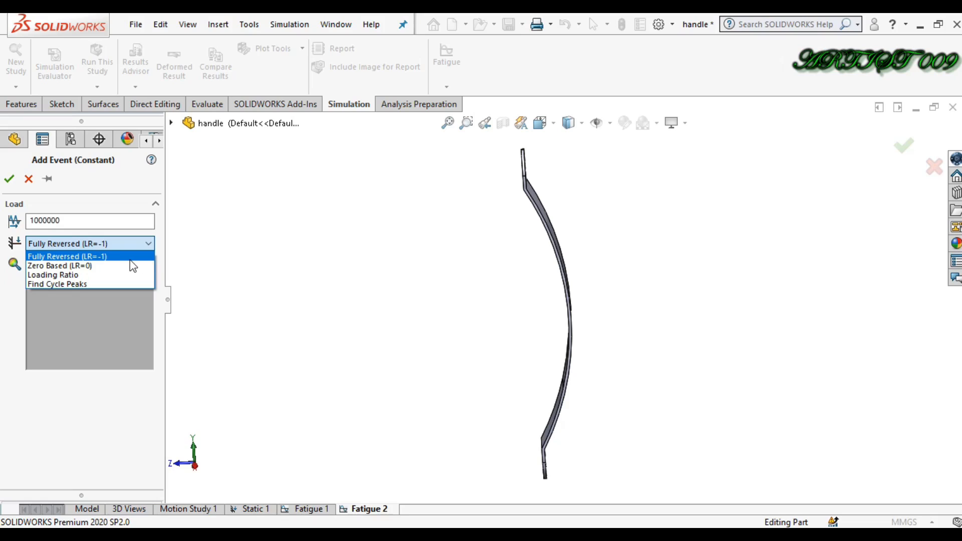
pyautogui.moveTo(94, 268)
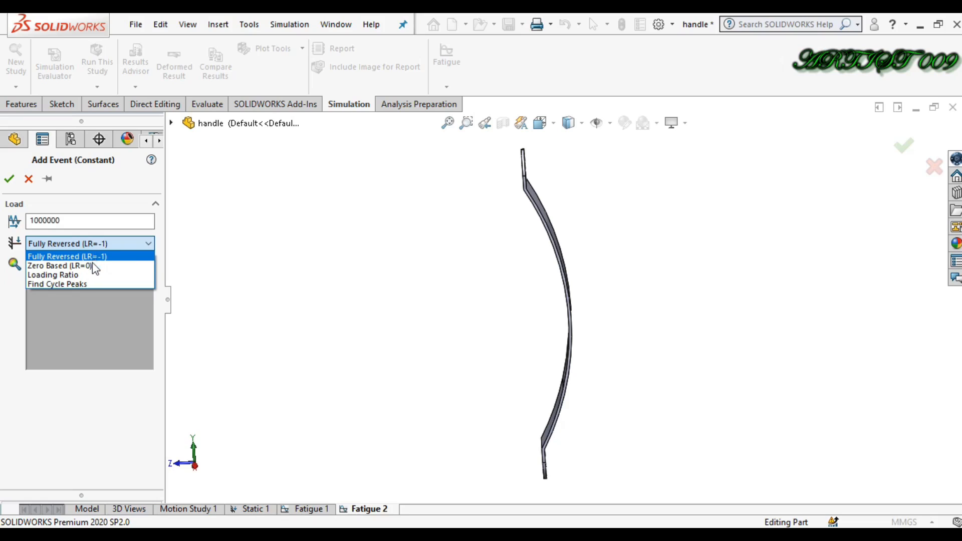
pyautogui.moveTo(68, 265)
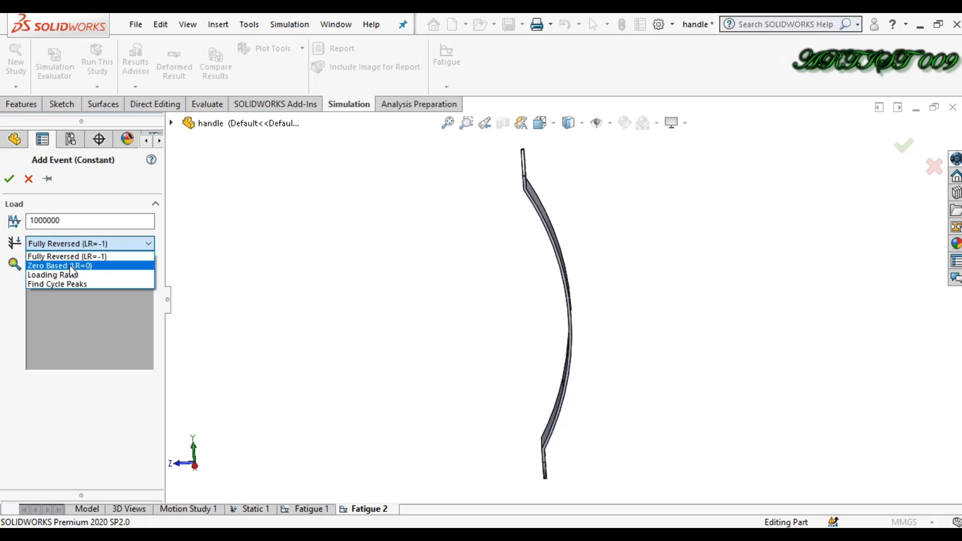
pyautogui.moveTo(83, 271)
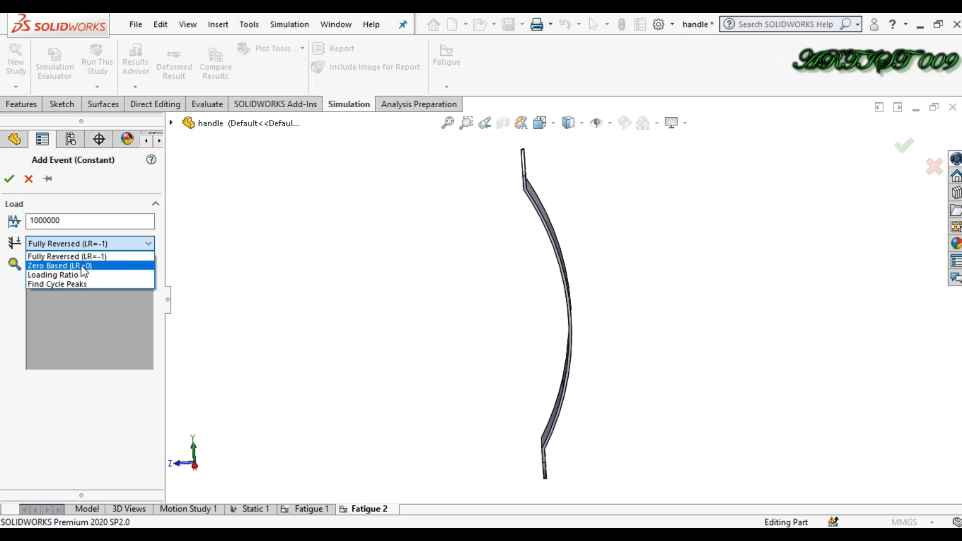
pyautogui.moveTo(63, 273)
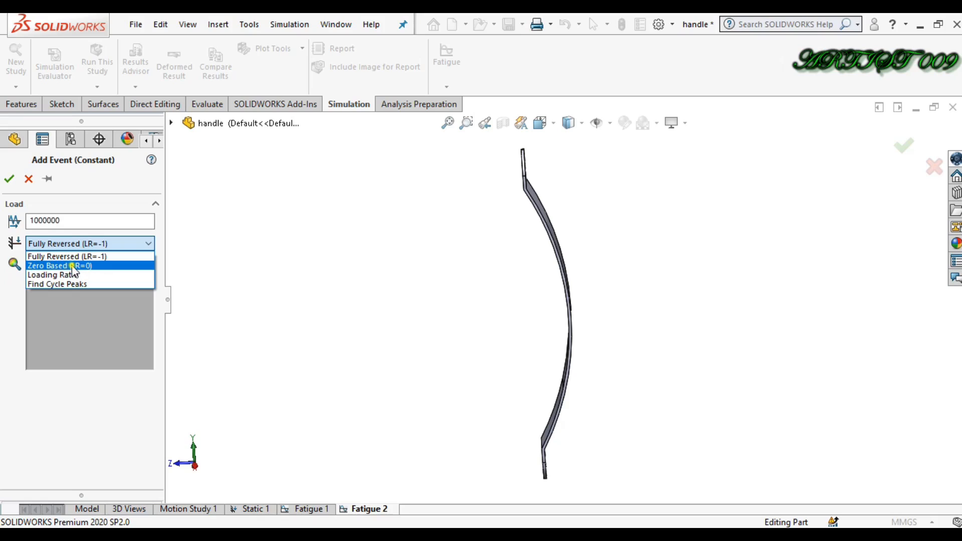
pyautogui.click(59, 265)
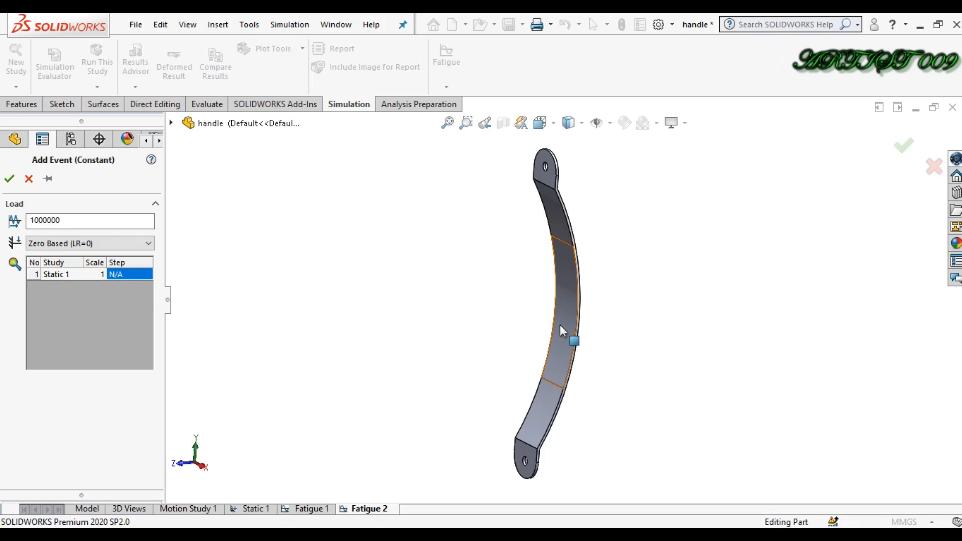
pyautogui.moveTo(562, 310)
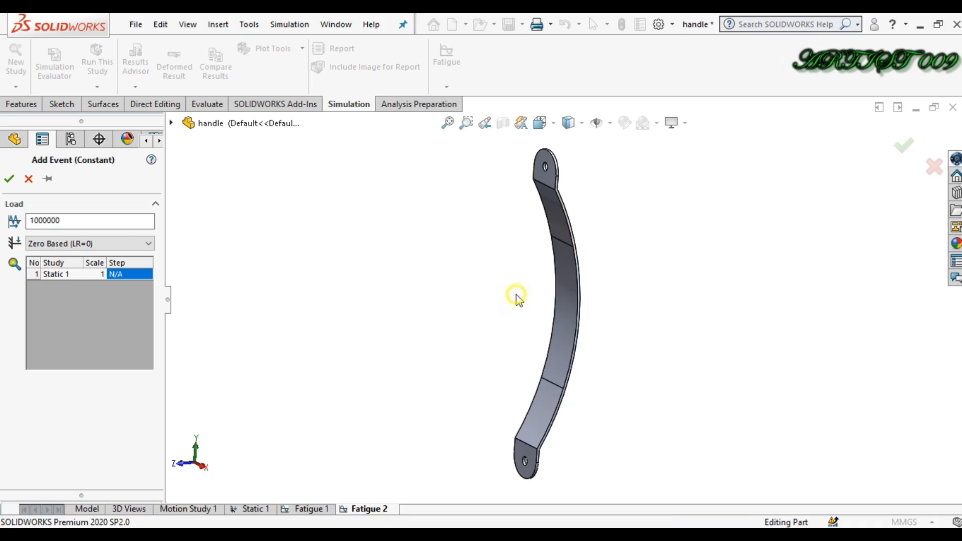
pyautogui.moveTo(74, 273)
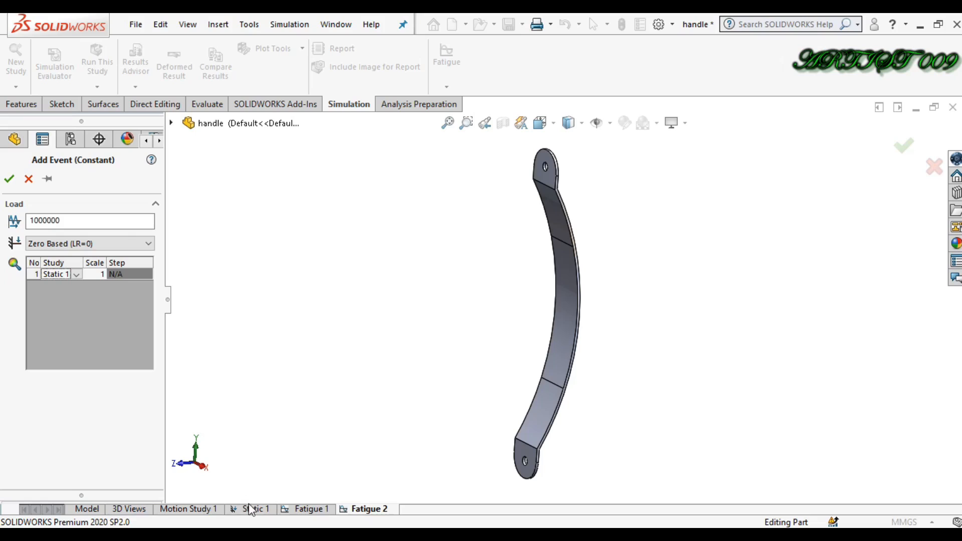
pyautogui.click(55, 273)
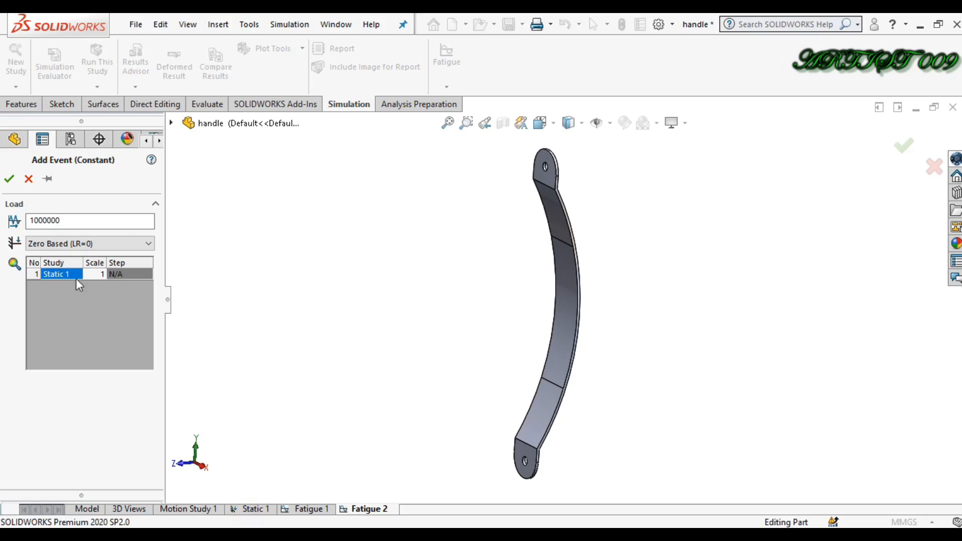
pyautogui.click(9, 179)
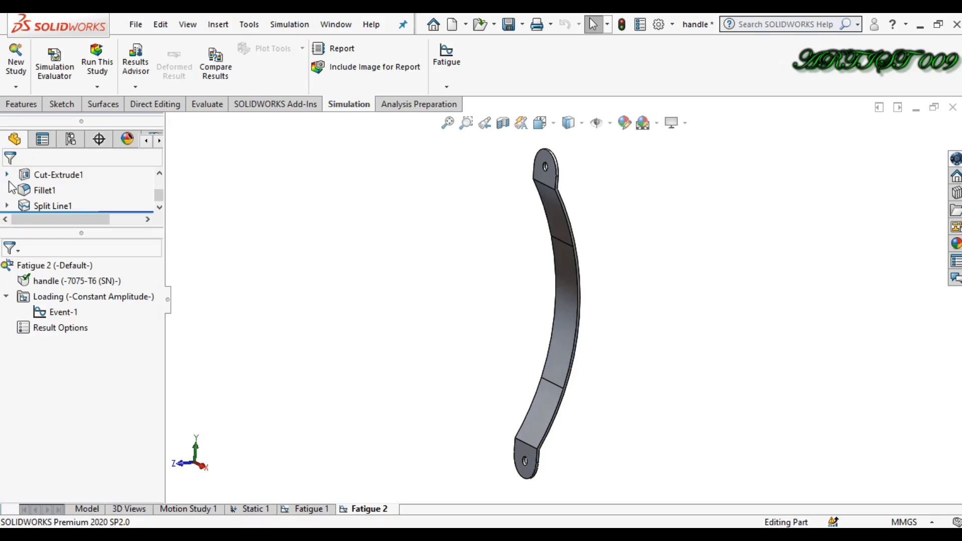
# Review the handle's 7075-T6 fatigue S-N curve data in Material, then close it
pyautogui.click(76, 280)
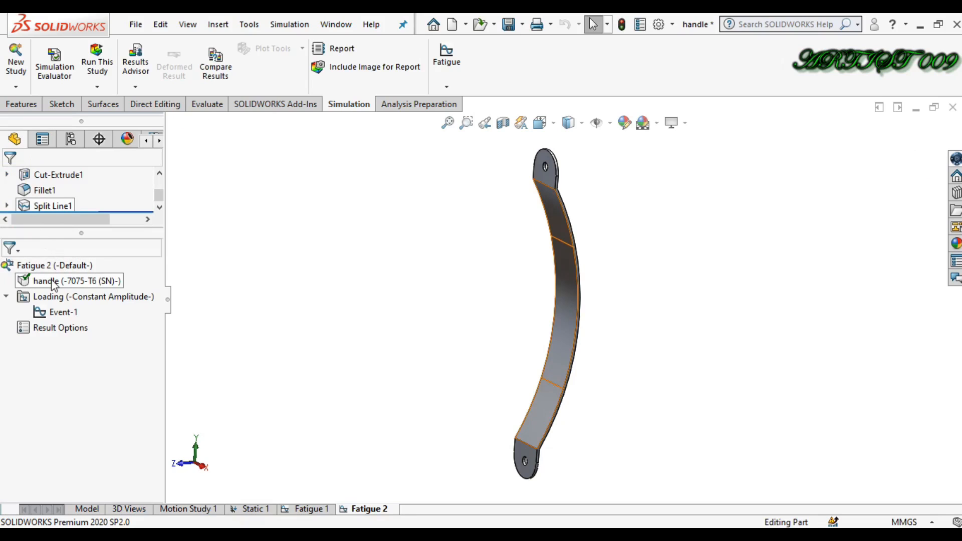
pyautogui.rightClick(69, 280)
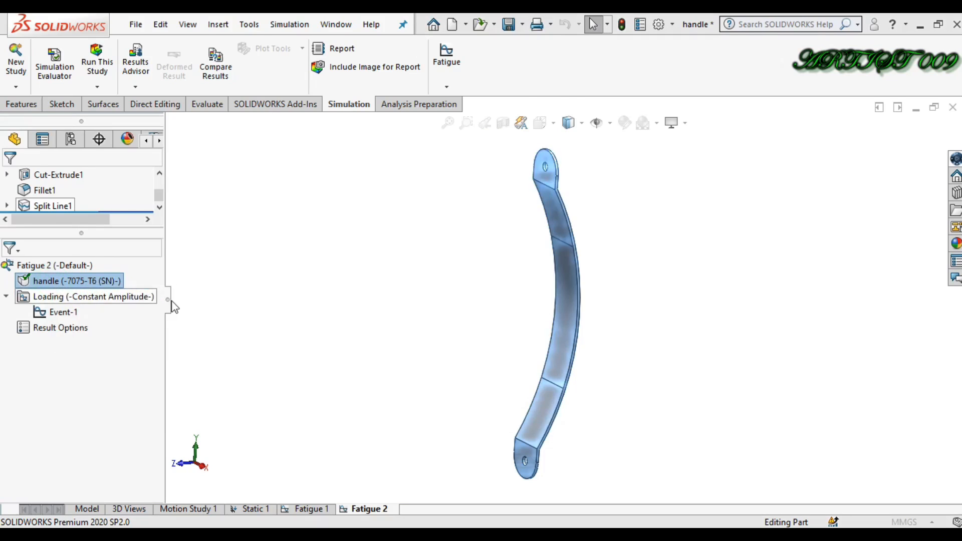
pyautogui.doubleClick(77, 281)
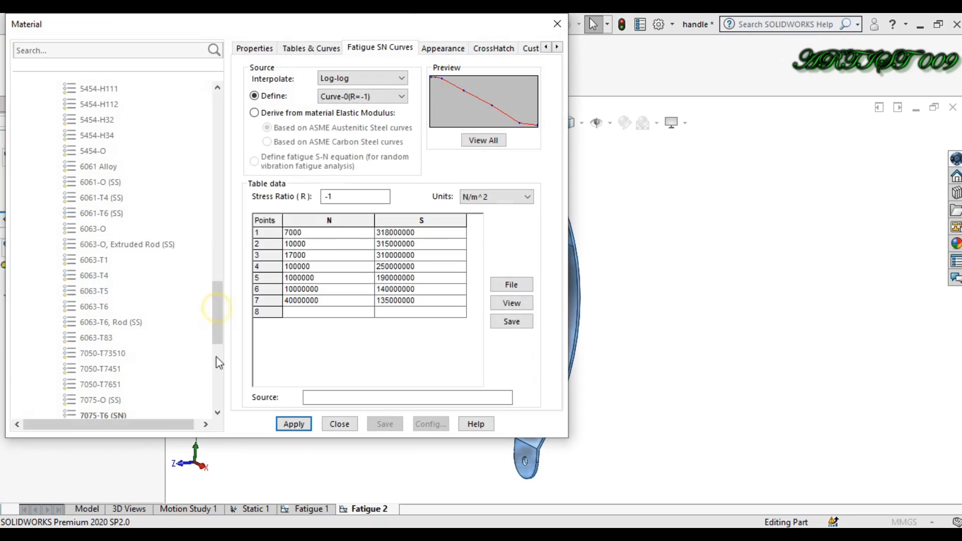
pyautogui.moveTo(446, 98)
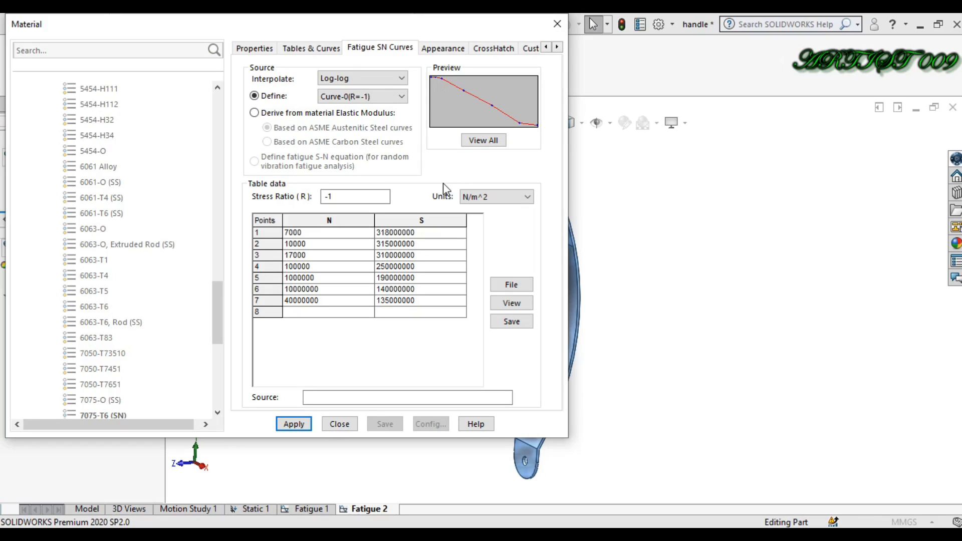
pyautogui.click(511, 284)
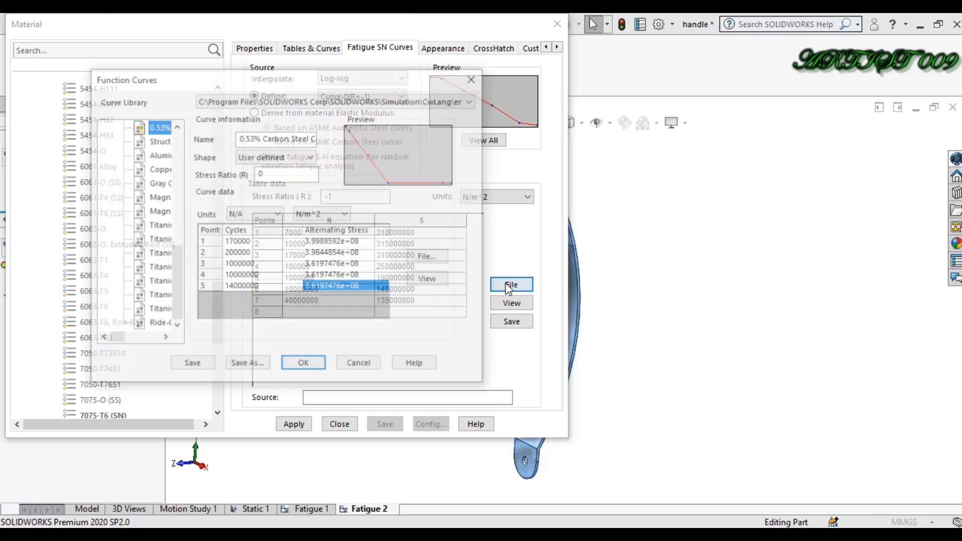
pyautogui.click(511, 284)
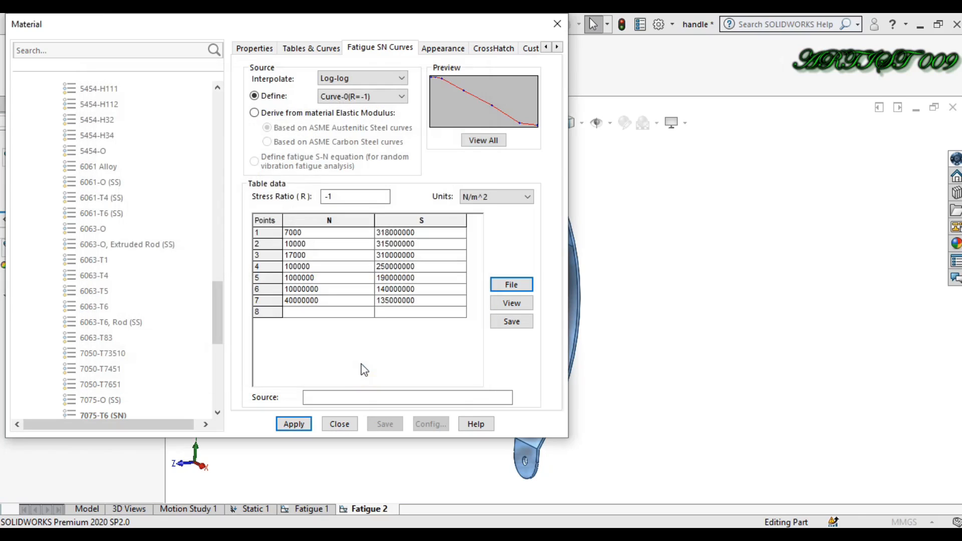
pyautogui.moveTo(393, 64)
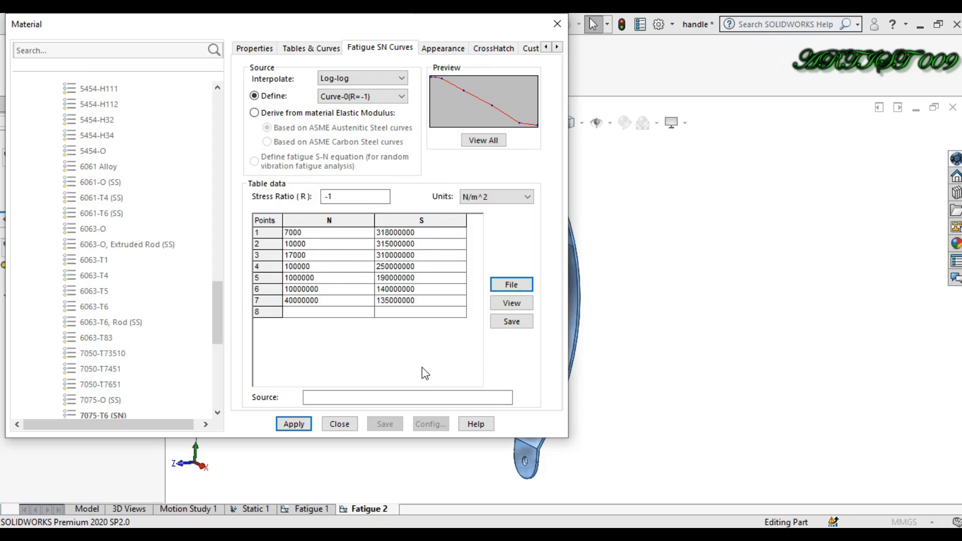
pyautogui.click(293, 424)
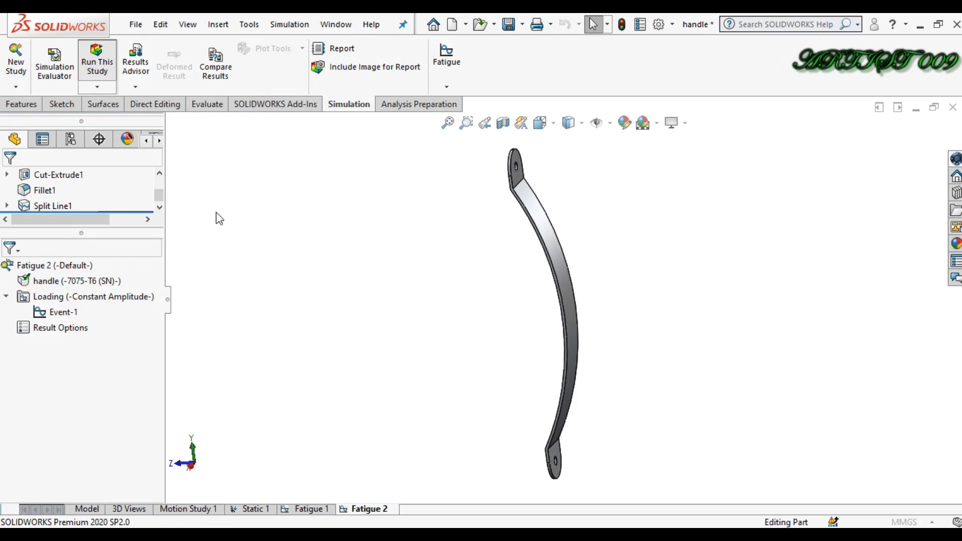
# Run Fatigue 2 and show the total life plot (2.739e+06 to 4.0e+07 cycles)
pyautogui.click(96, 61)
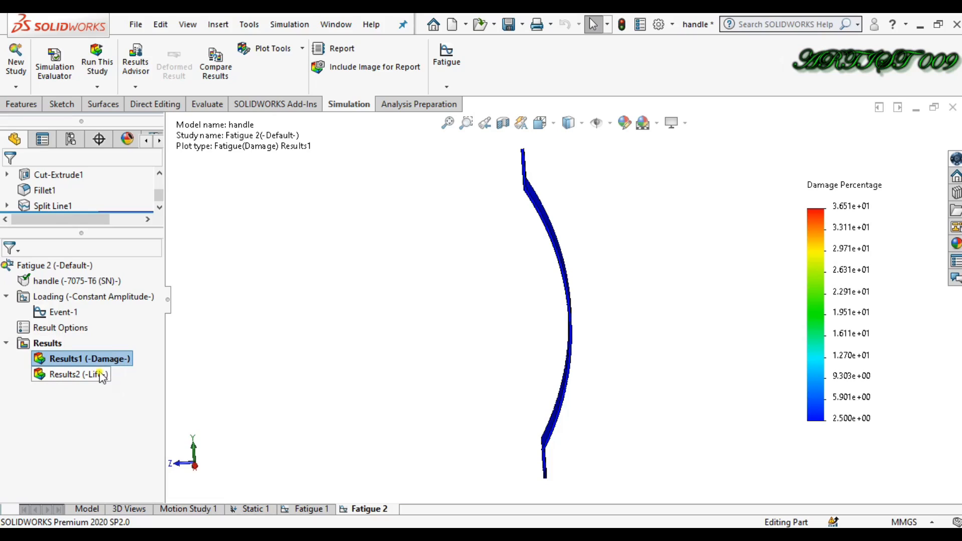
pyautogui.click(69, 374)
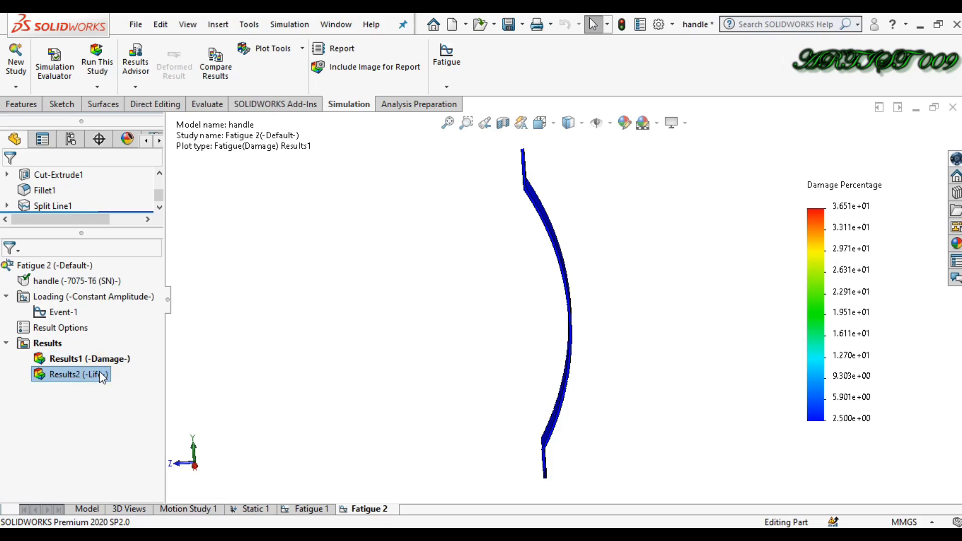
pyautogui.doubleClick(69, 374)
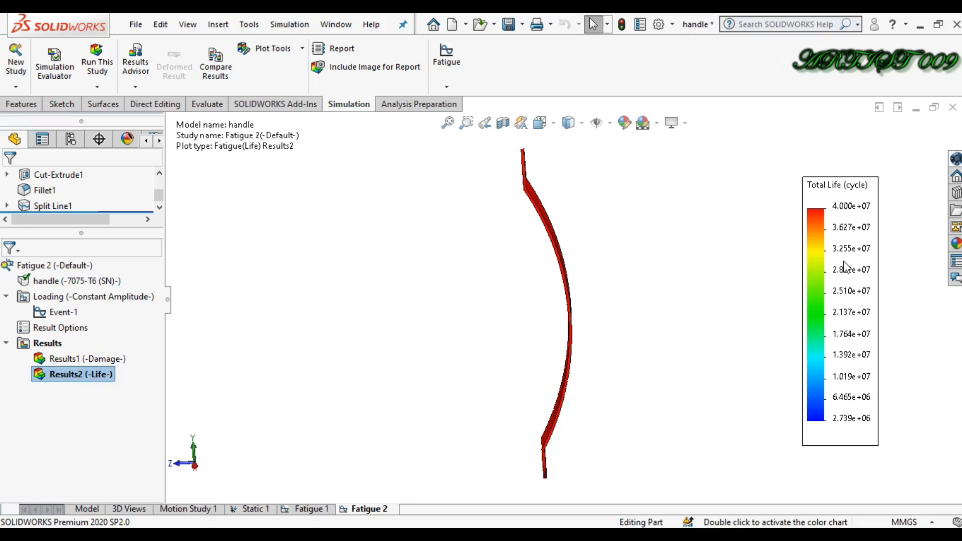
pyautogui.doubleClick(72, 374)
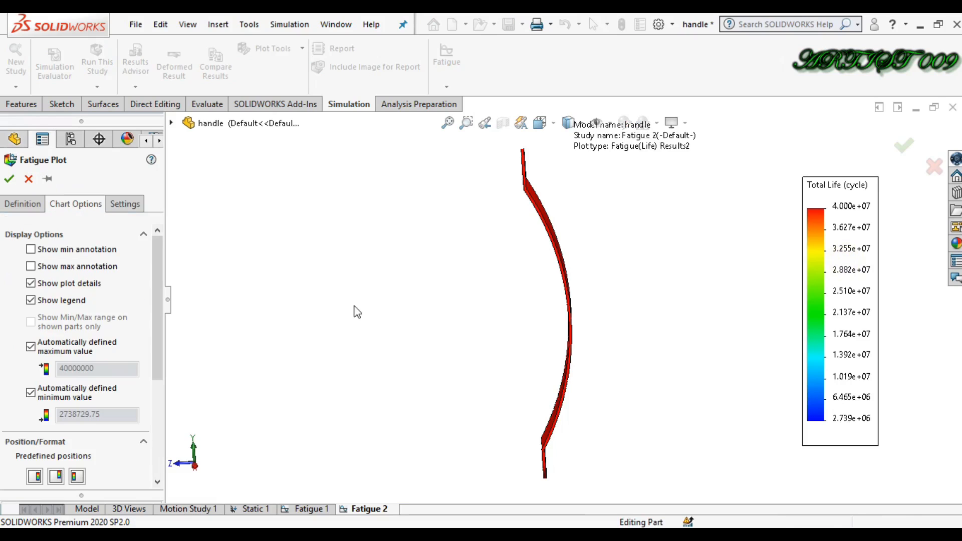
# Set the life legend to floating format with min 2,738,729.75 and max 40,000,000 annotations
pyautogui.scroll(-3)
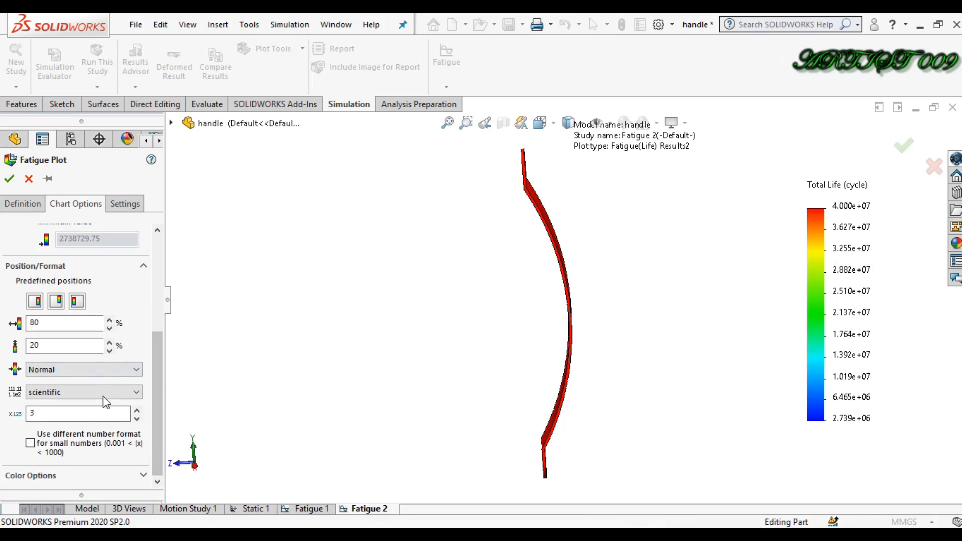
pyautogui.click(83, 392)
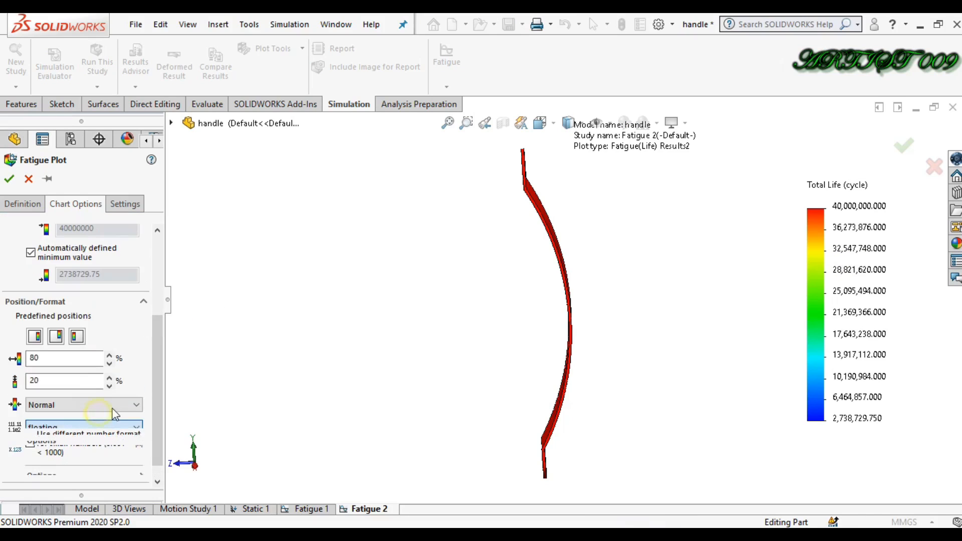
pyautogui.scroll(3)
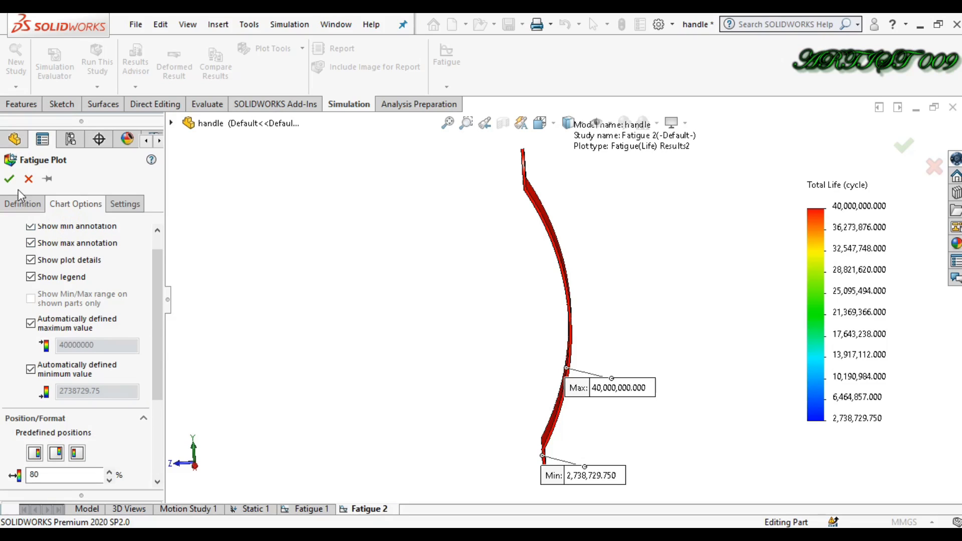
pyautogui.click(9, 178)
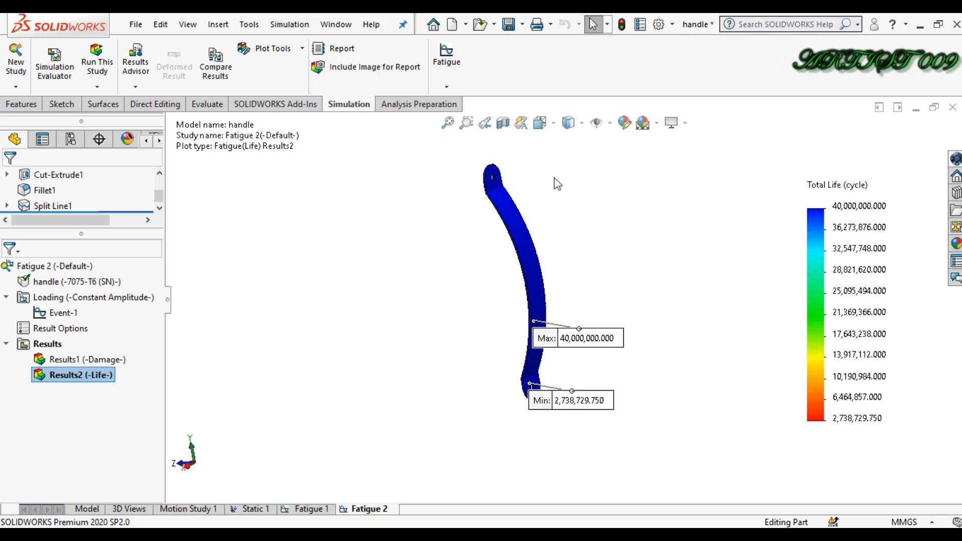
pyautogui.moveTo(520, 224)
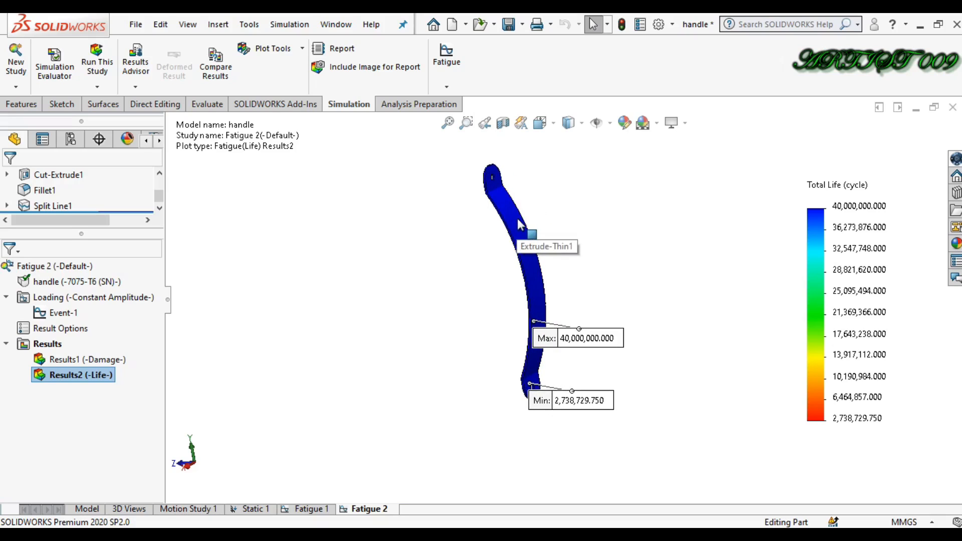
pyautogui.moveTo(641, 385)
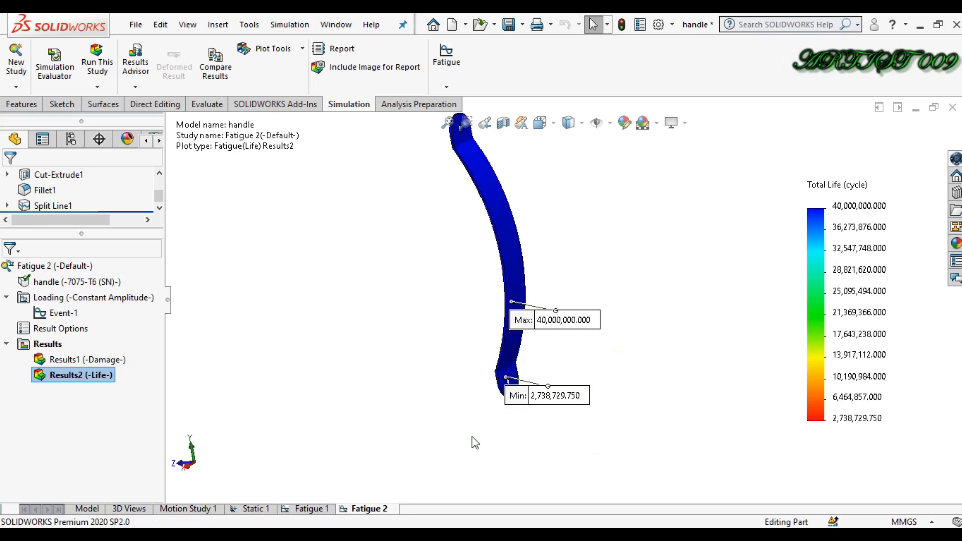
pyautogui.moveTo(485, 439)
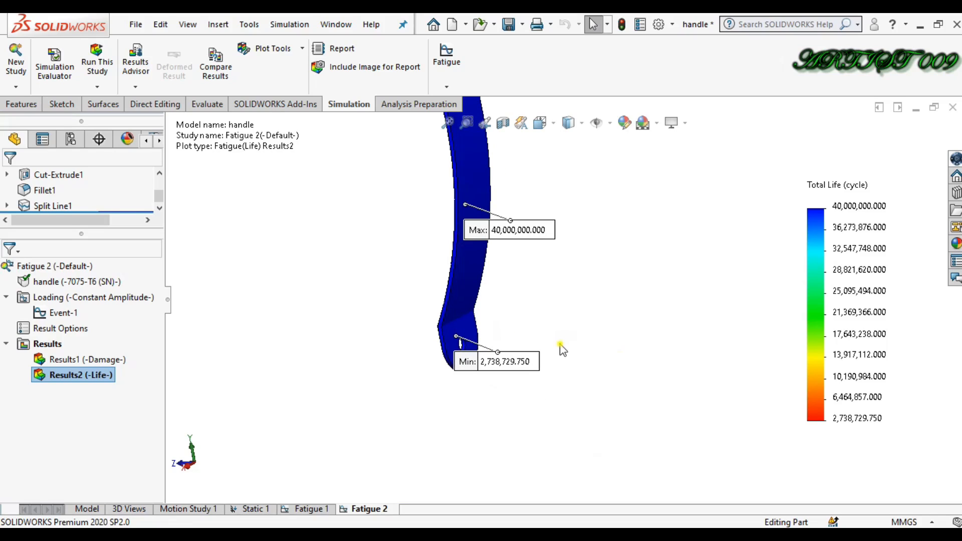
pyautogui.moveTo(414, 389)
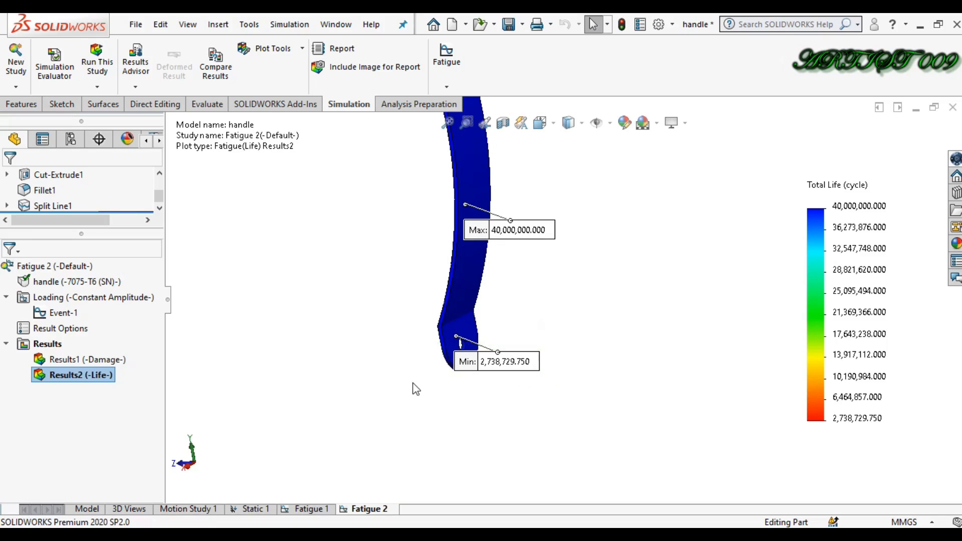
pyautogui.moveTo(502, 476)
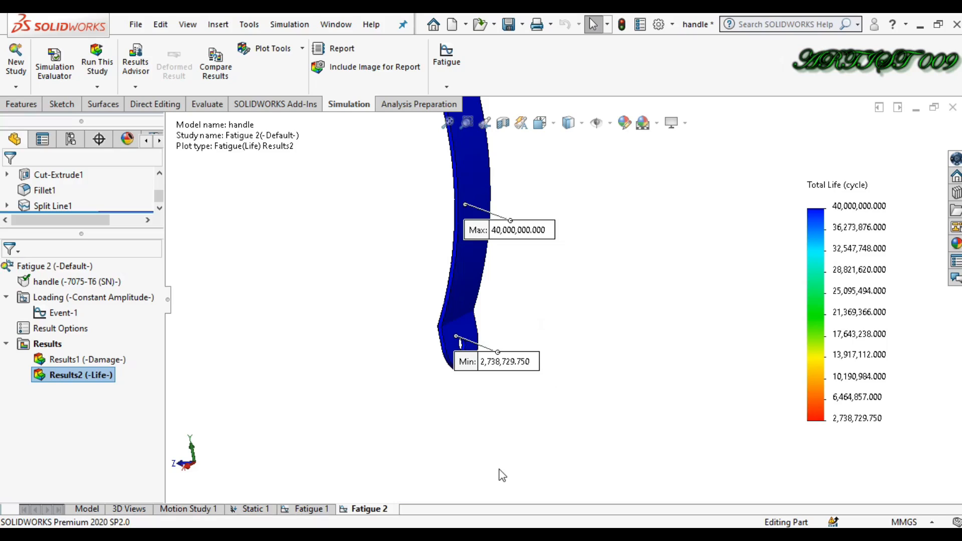
pyautogui.moveTo(618, 403)
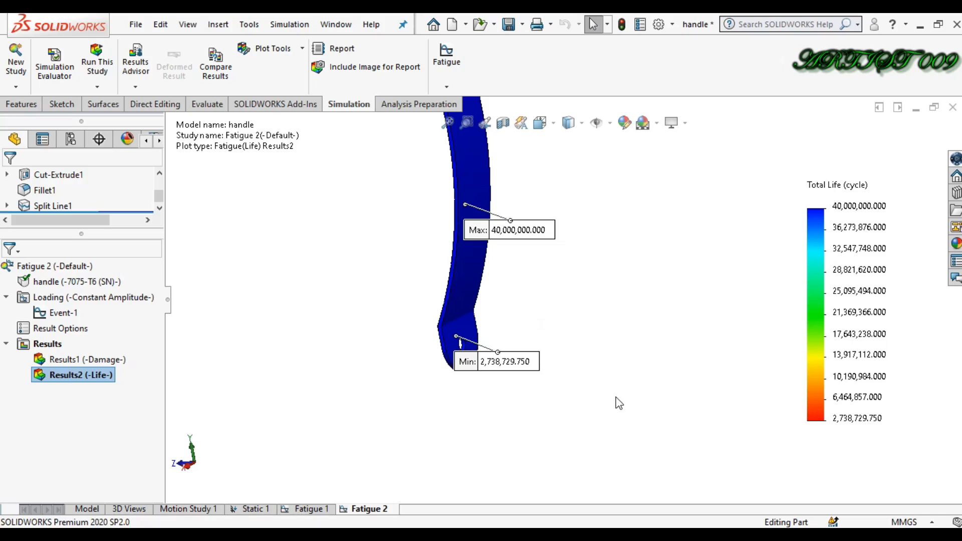
pyautogui.moveTo(636, 400)
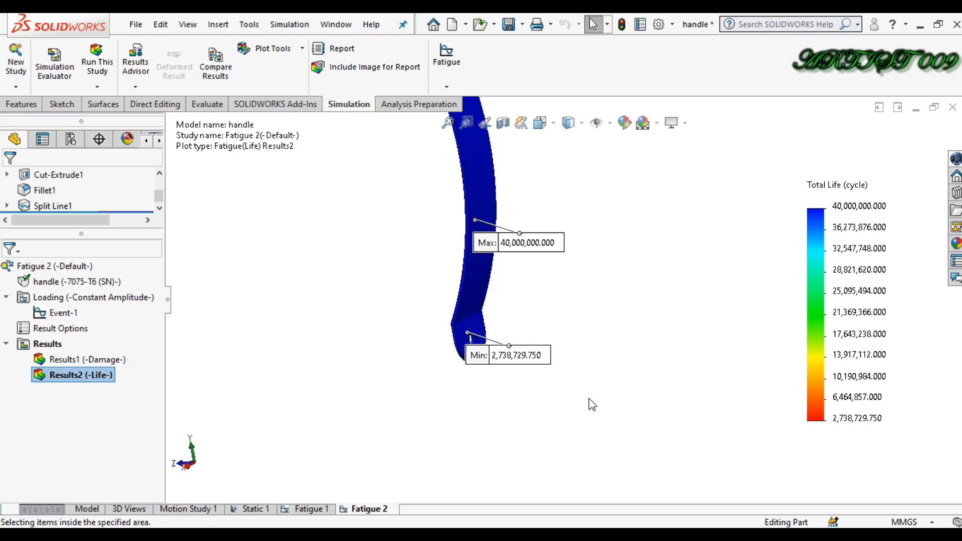
pyautogui.moveTo(574, 360)
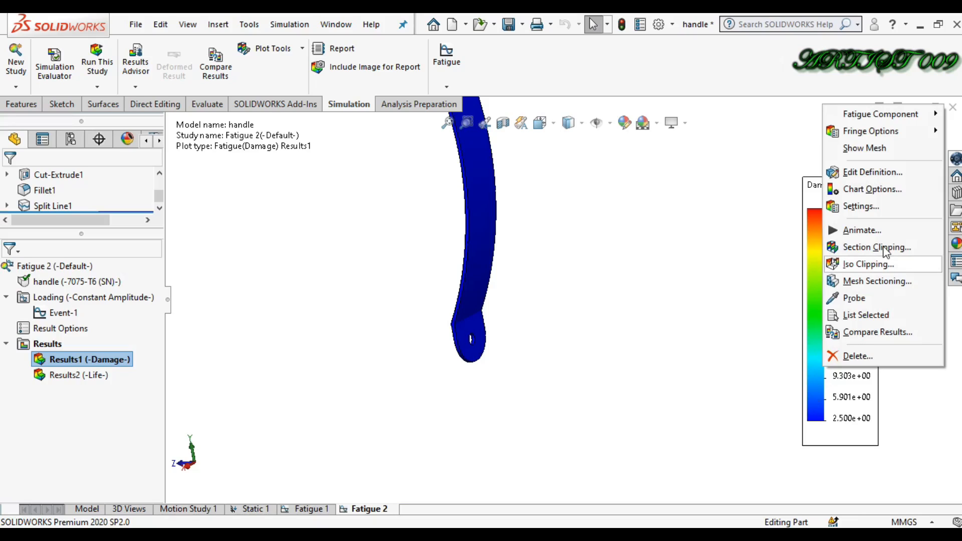
pyautogui.moveTo(884, 172)
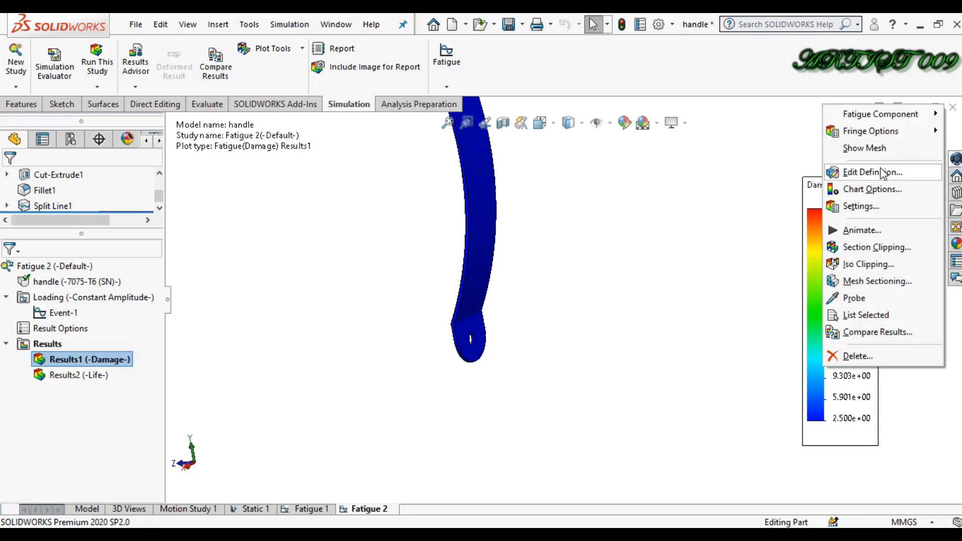
# Edit the damage plot definition so its legend reads floating values, 2.500 to 36.513
pyautogui.click(873, 172)
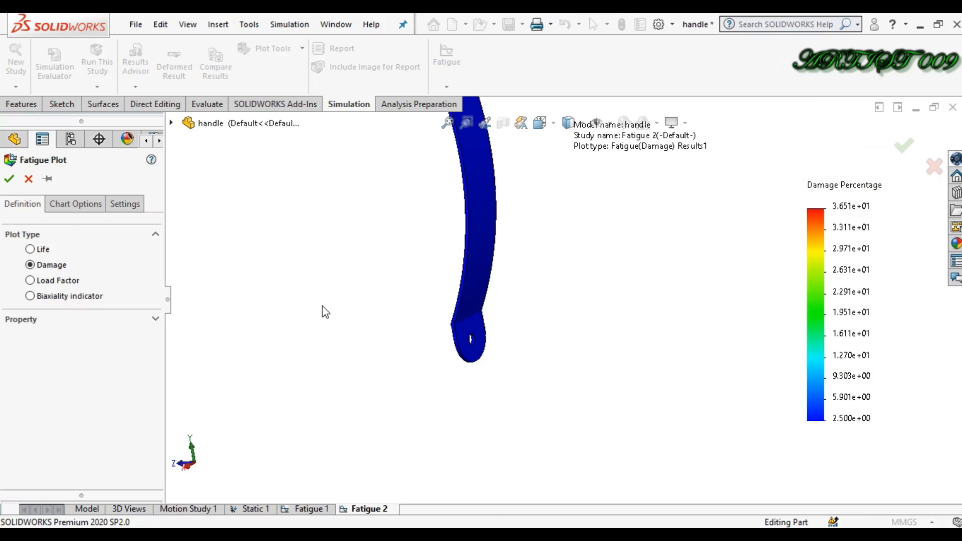
pyautogui.moveTo(66, 288)
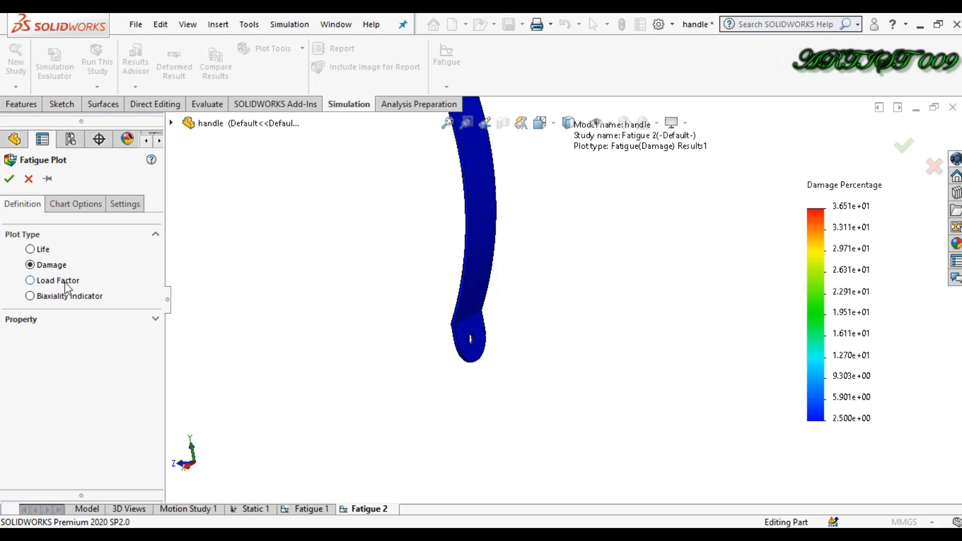
pyautogui.click(29, 280)
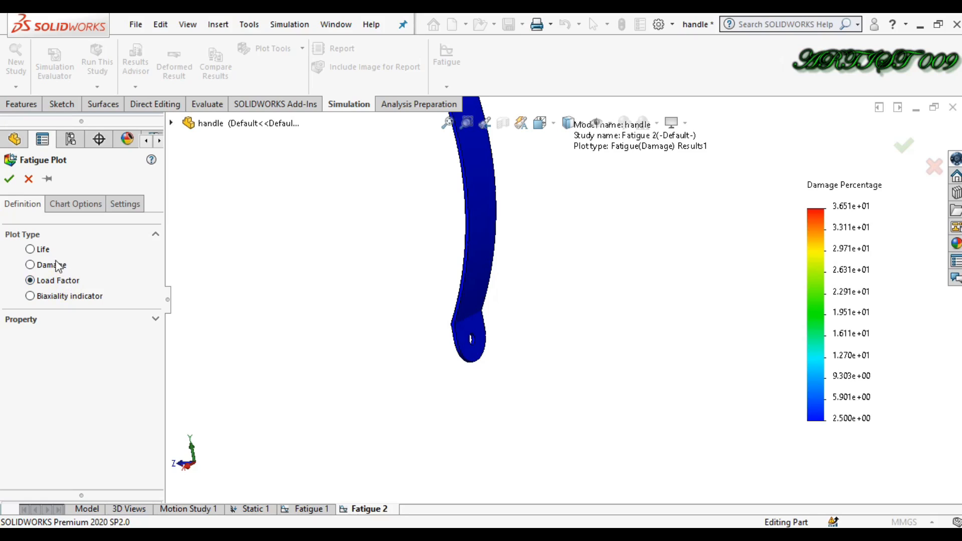
pyautogui.click(75, 204)
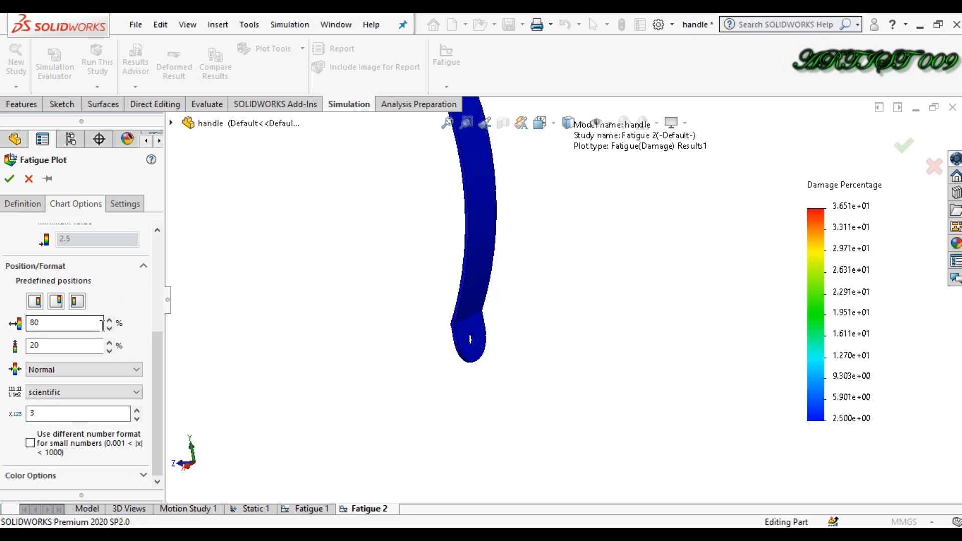
pyautogui.click(80, 392)
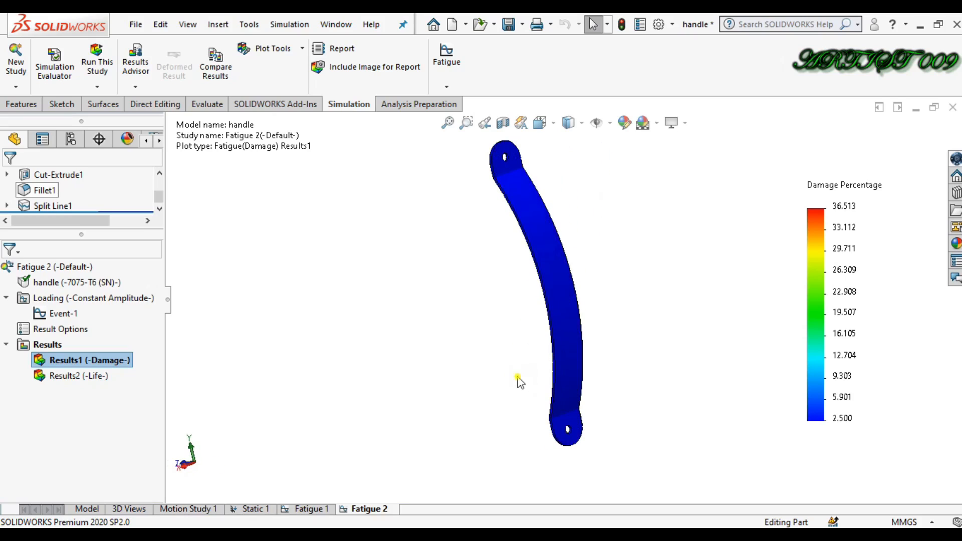
pyautogui.moveTo(641, 407)
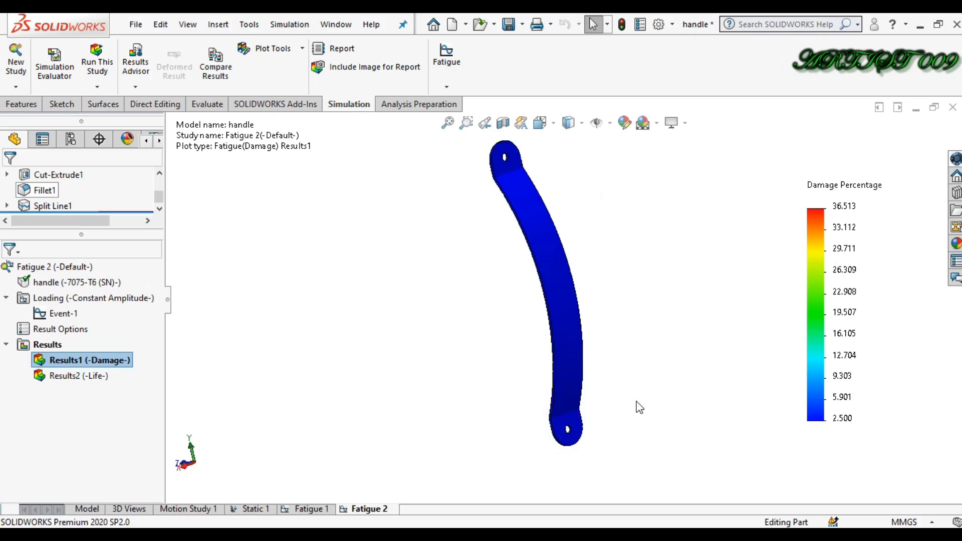